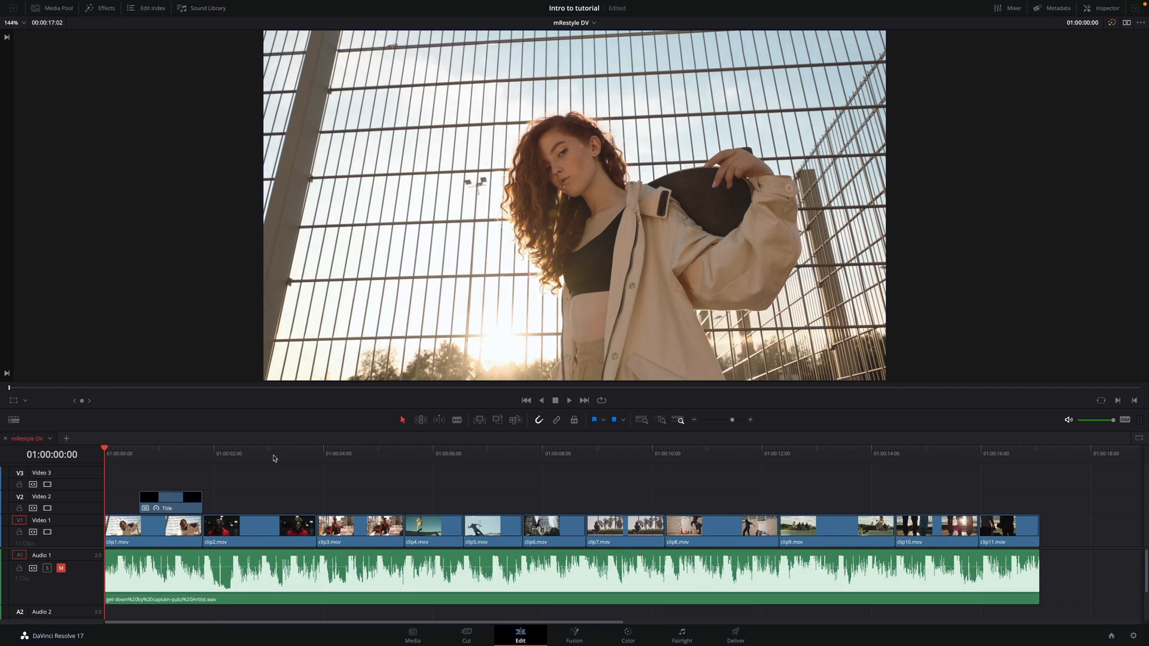
mouse_move(205, 339)
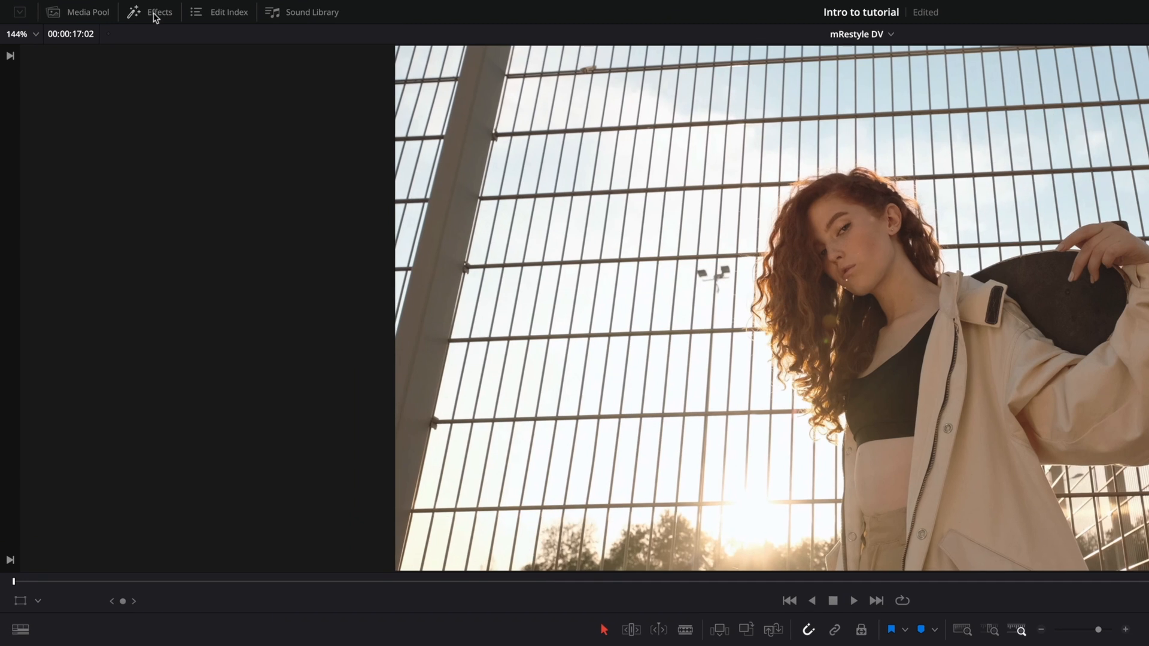
- Open the Effects library at Toolbox > Effects > MotionVFX > mRestyle presets
click(159, 12)
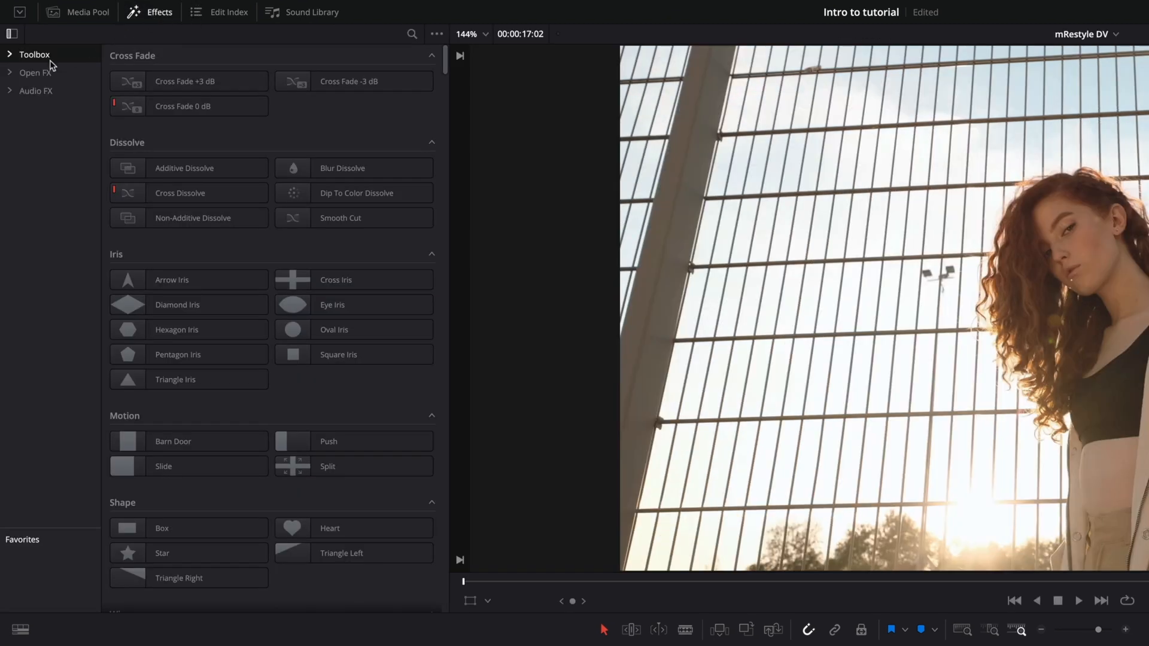
click(10, 55)
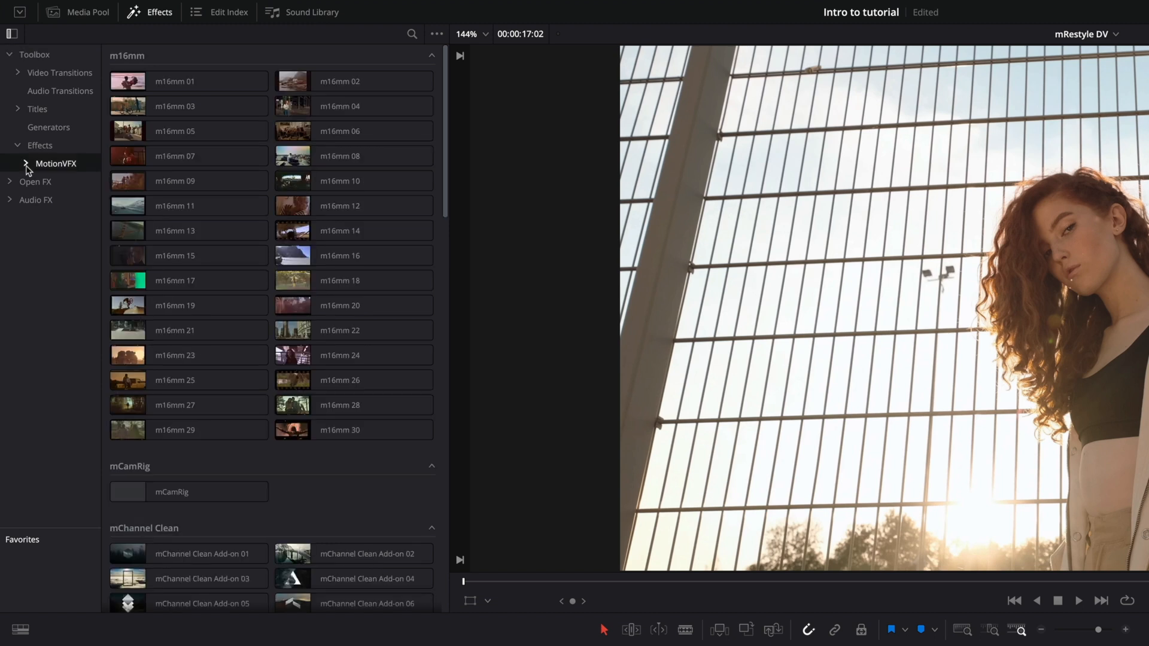
click(27, 164)
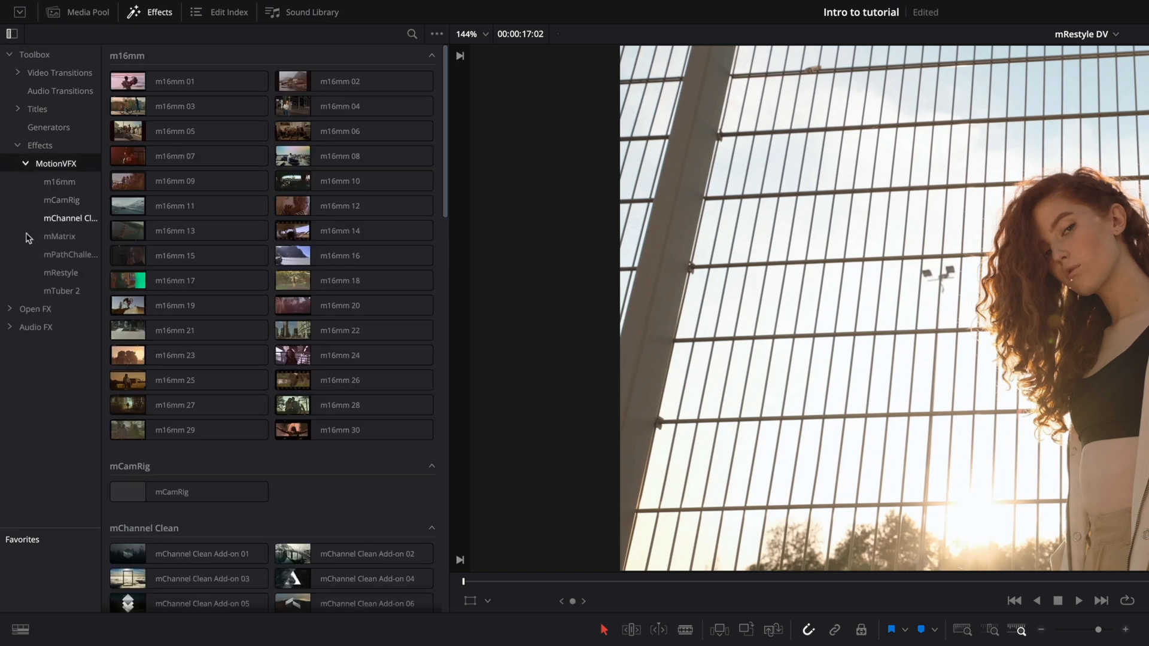
click(60, 272)
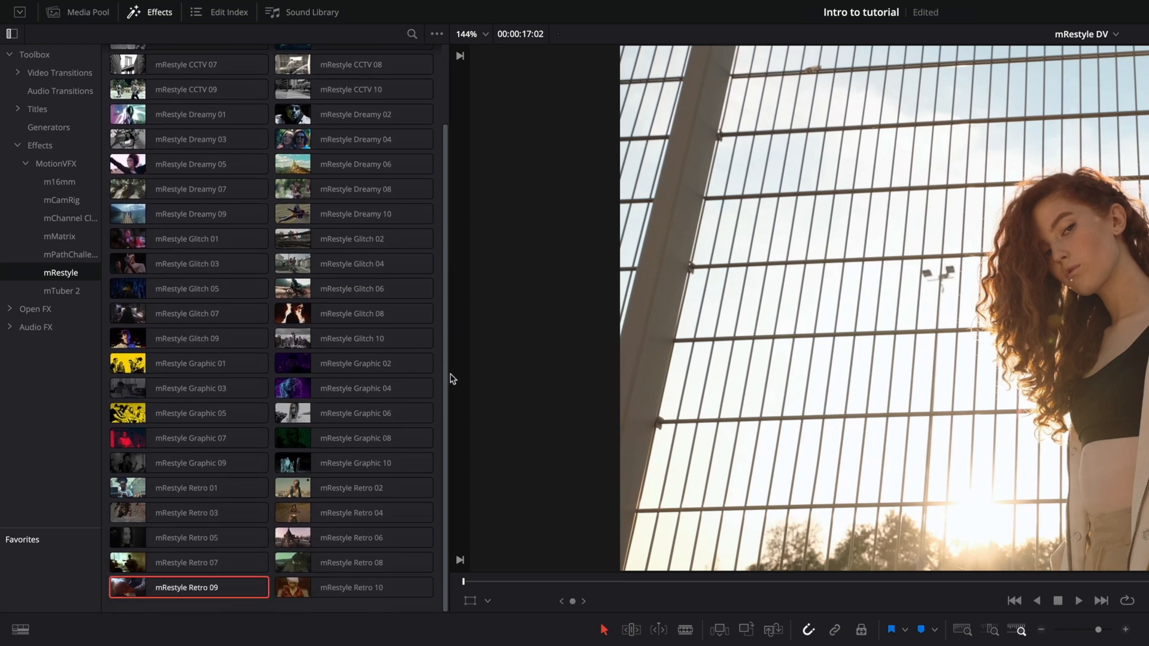
- Switch to the Edit page and preview a CCTV look on the footage
click(517, 627)
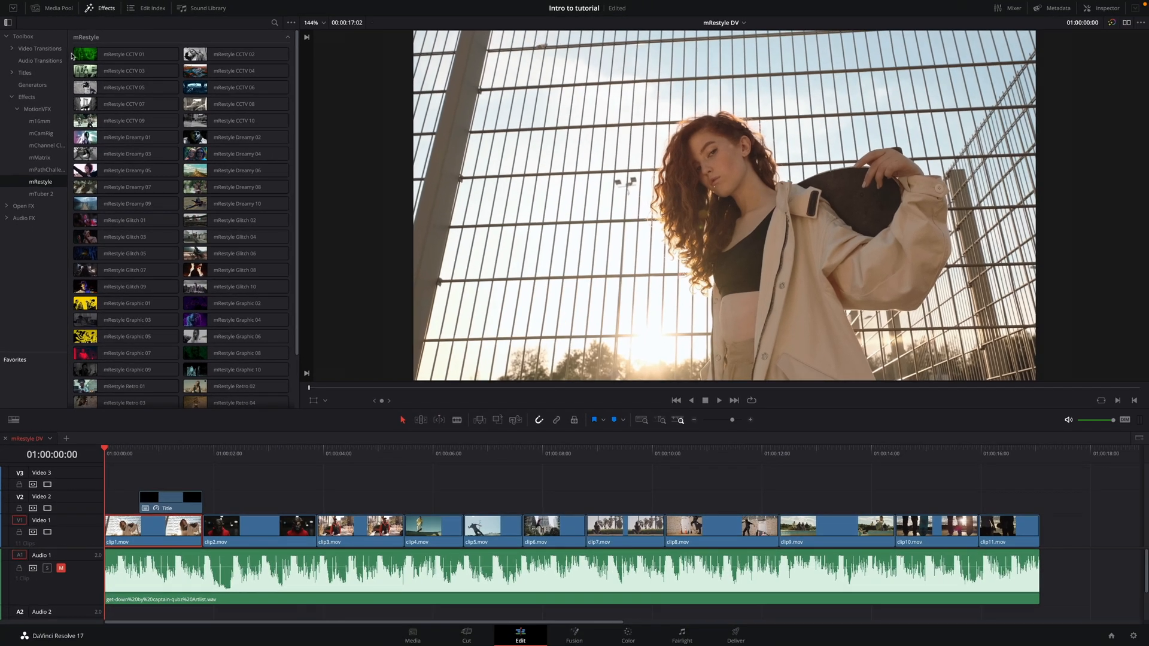
click(240, 87)
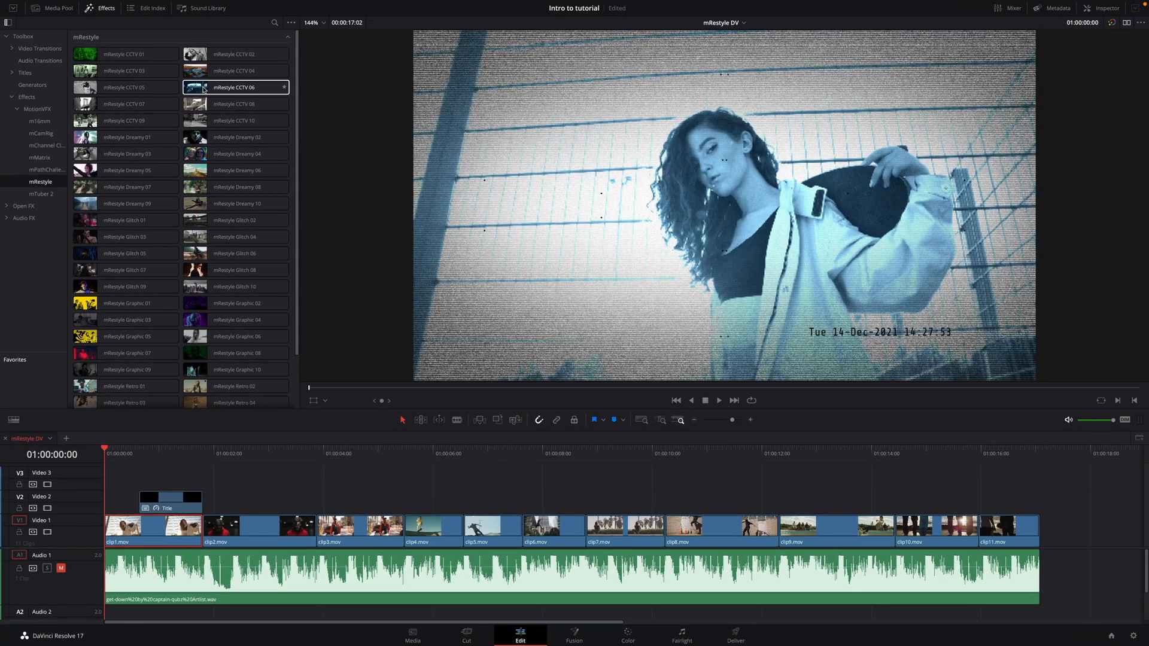
click(126, 253)
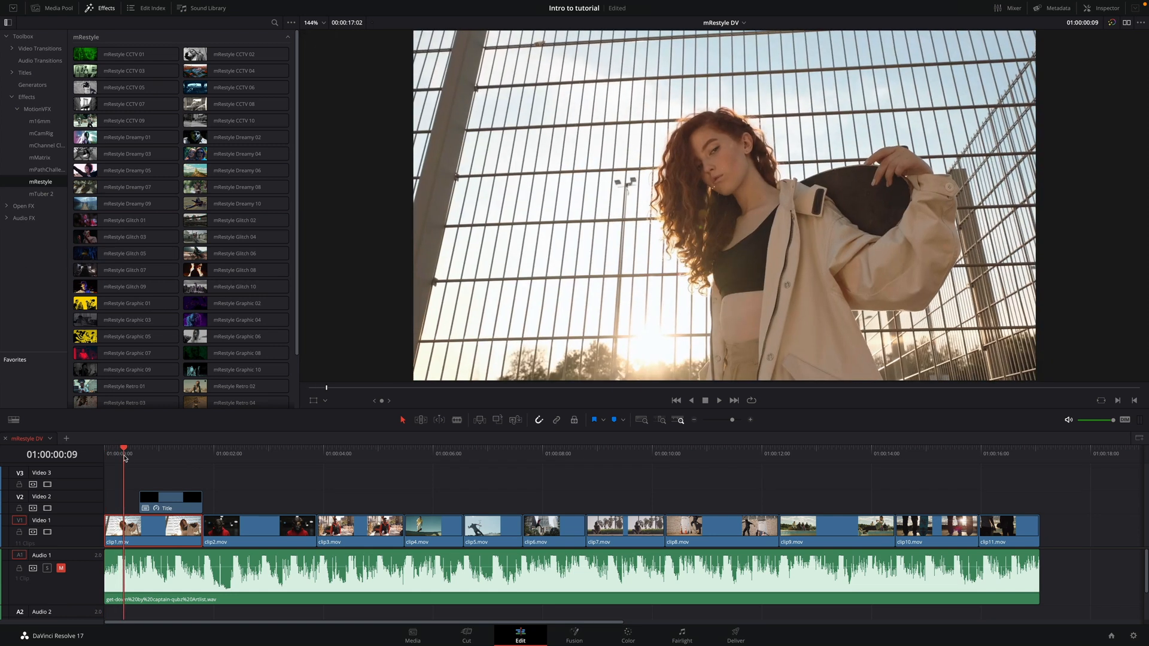
- Park the playhead about 16 frames into clip1, just after its start
click(163, 455)
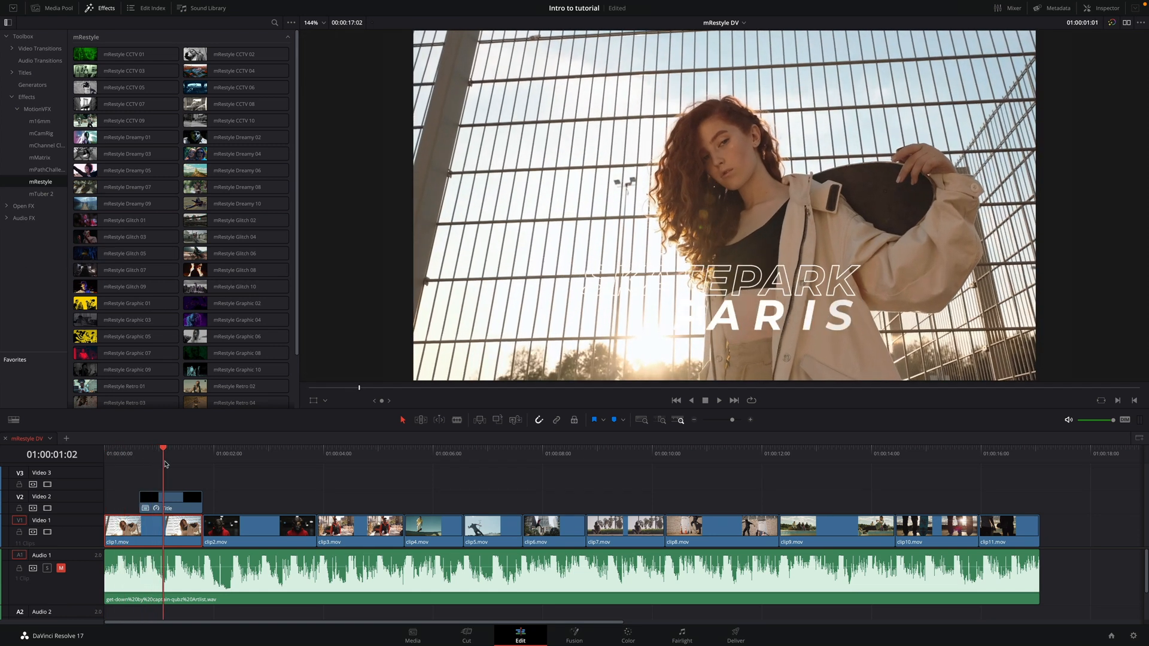
click(163, 447)
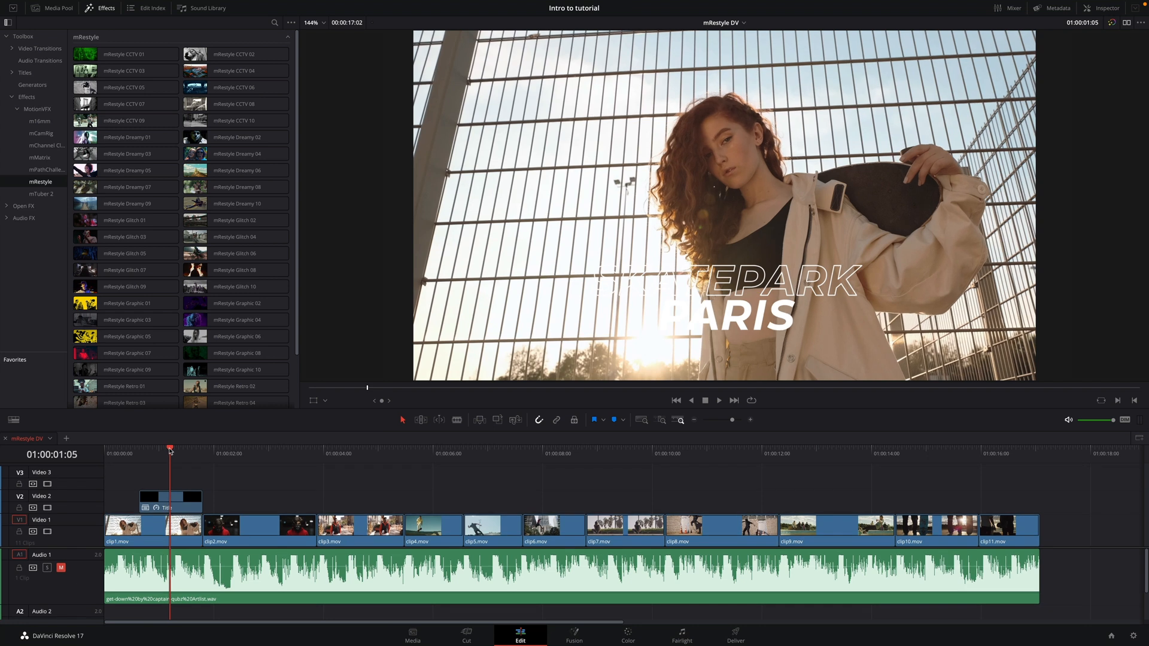
click(139, 453)
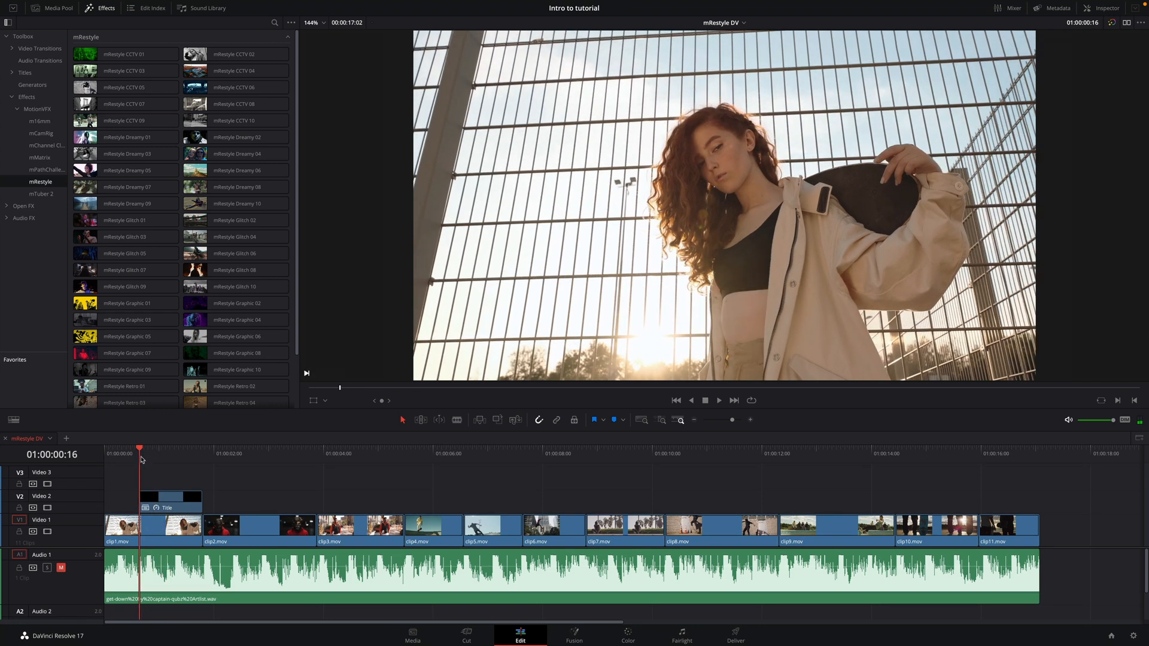
mouse_move(142, 538)
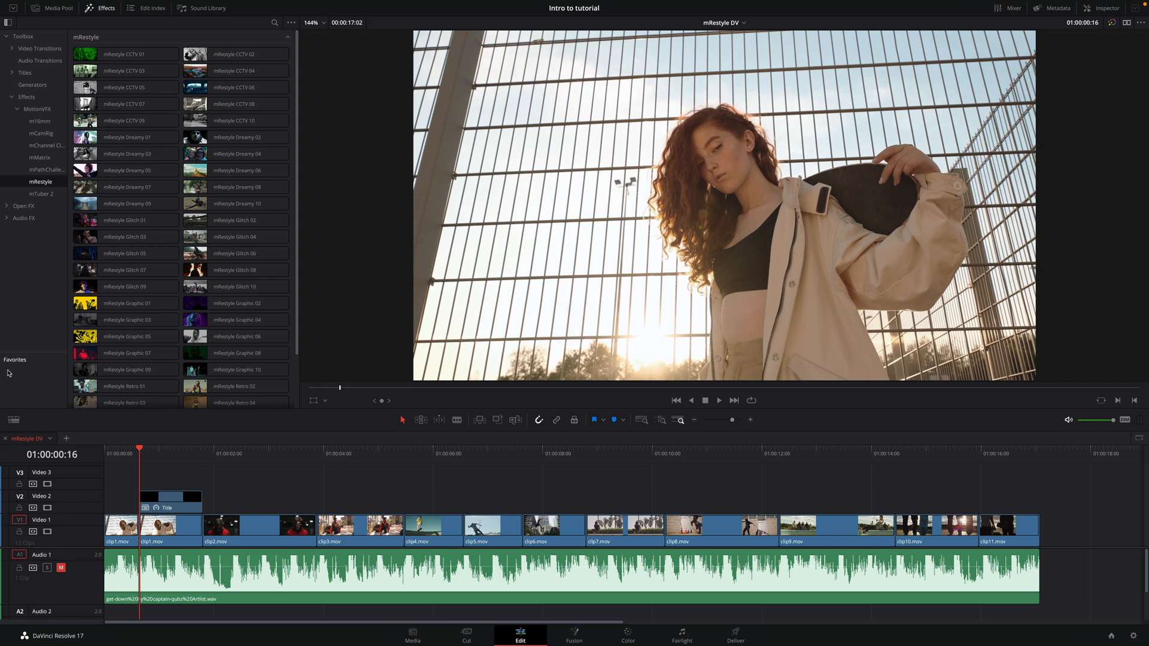
- Drop mRestyle Graphic 05 on the first clip1 piece and open its Inspector
drag(125, 335, 176, 531)
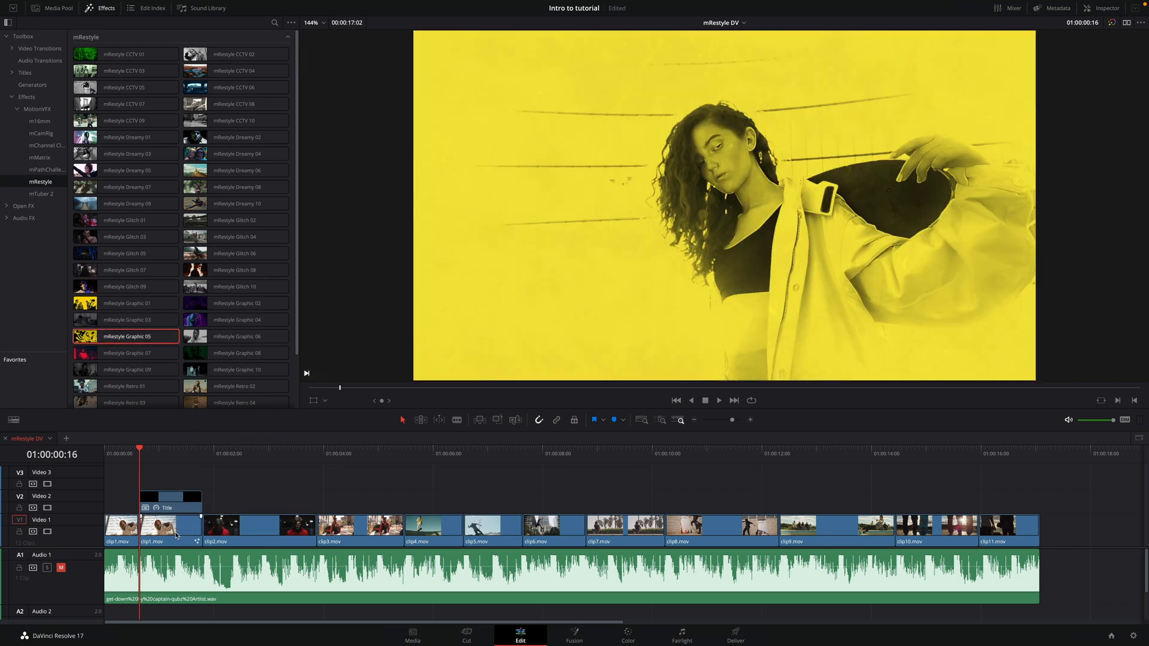
click(162, 464)
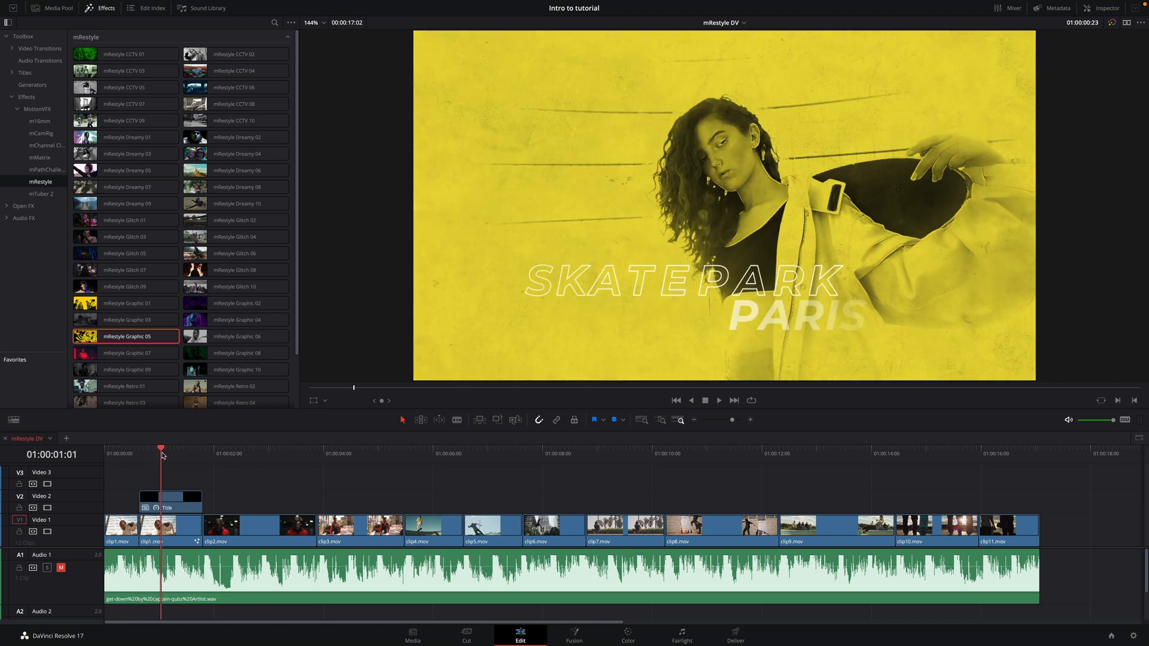
click(175, 460)
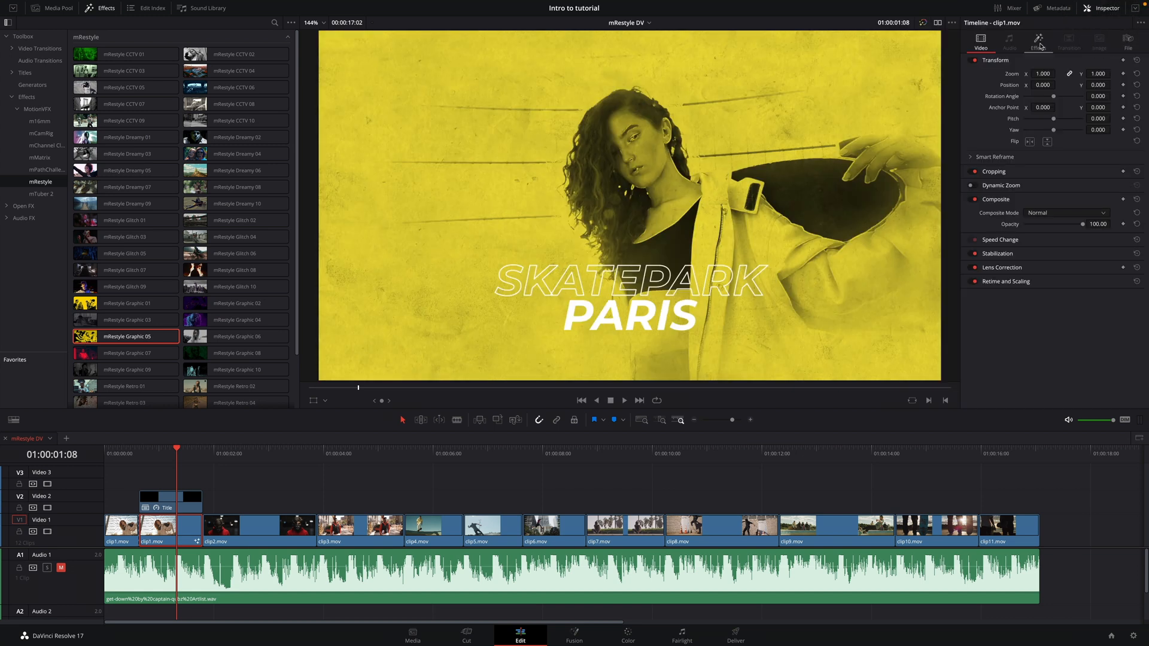
- Raise the Graphic 05 Threshold to 0.402 under Effect Controls
click(1037, 45)
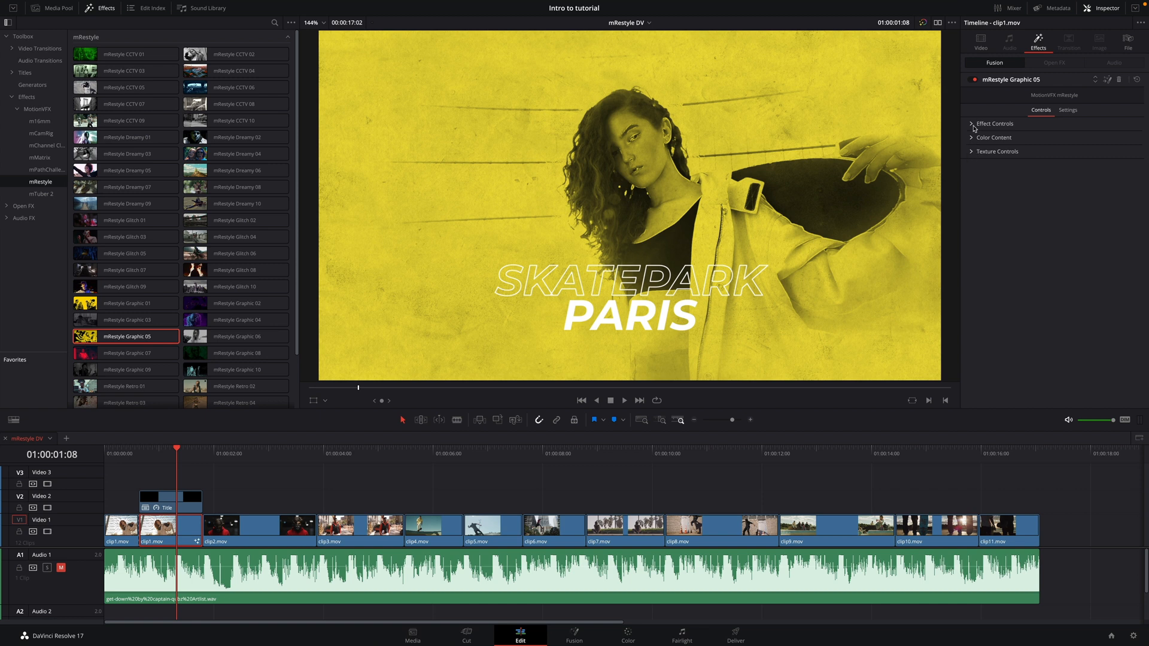
click(971, 124)
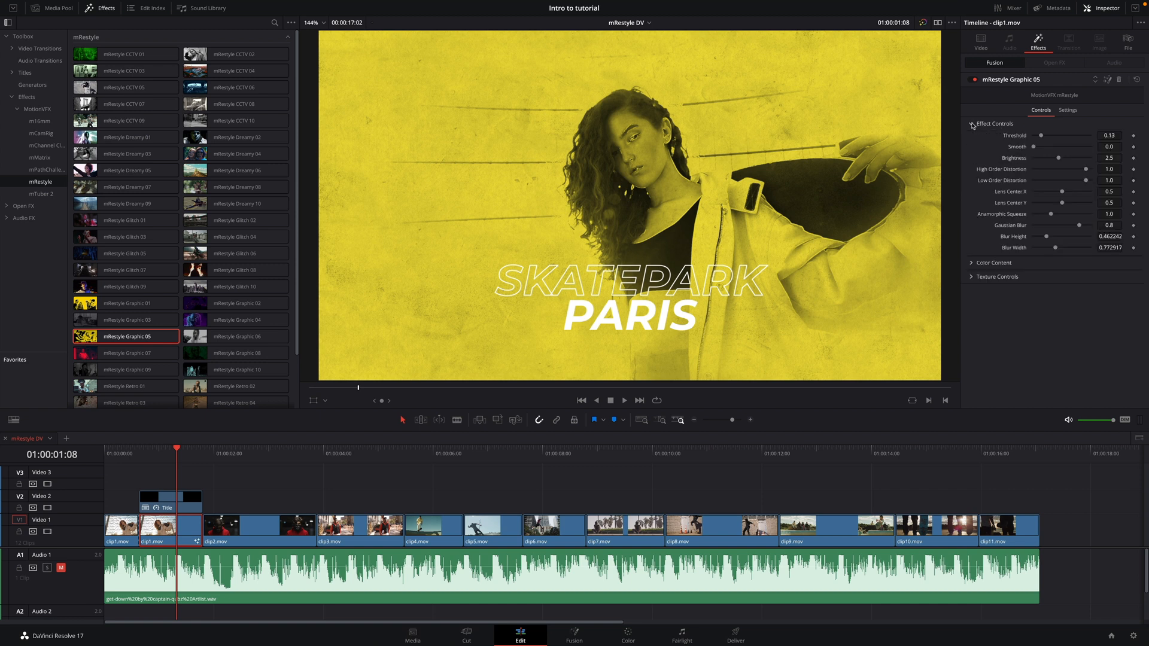
drag(1041, 137, 1055, 137)
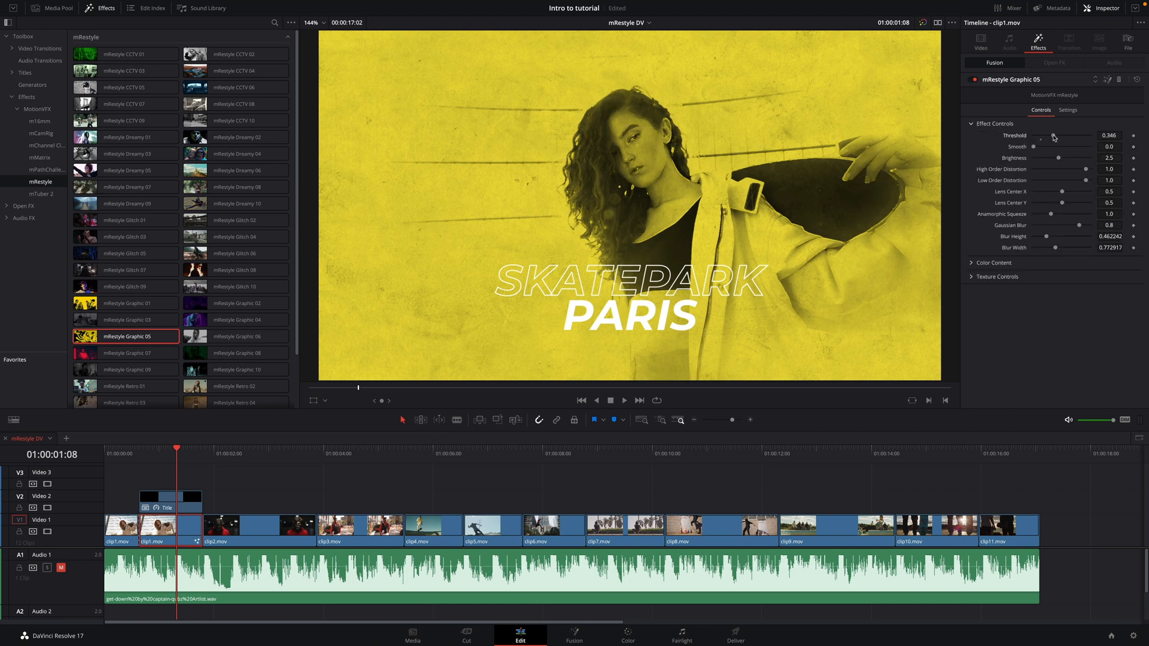
- Tune texture Speed 14.76 and Value 0.648, previewing near the clip start
click(973, 263)
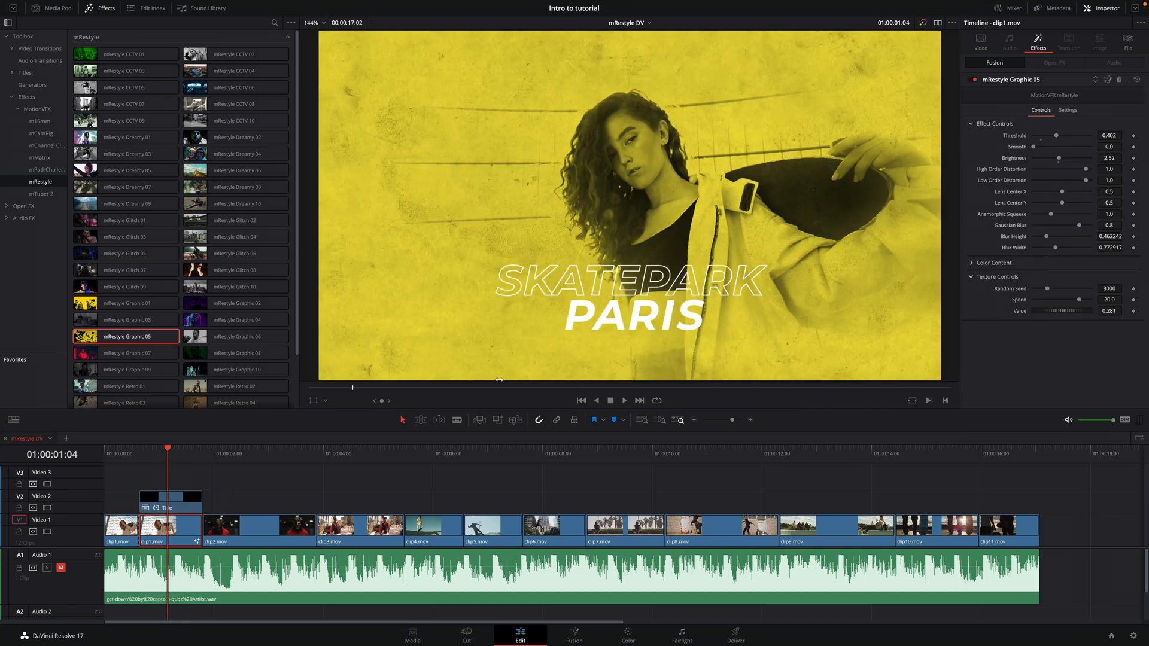
drag(1091, 299, 1077, 299)
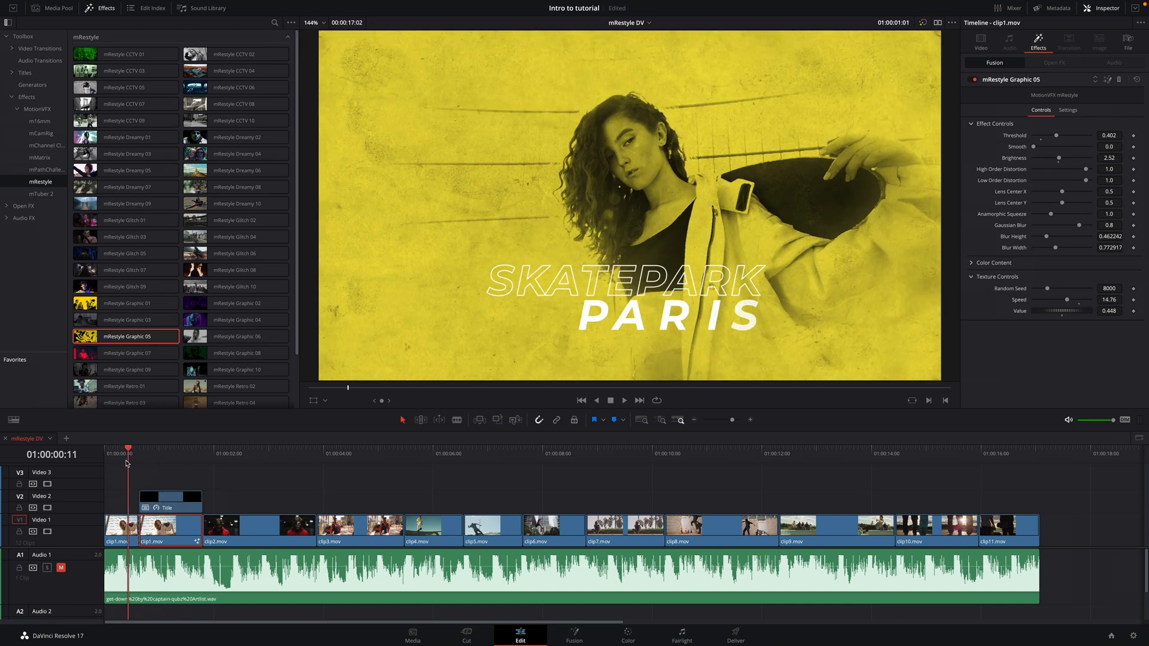
click(161, 465)
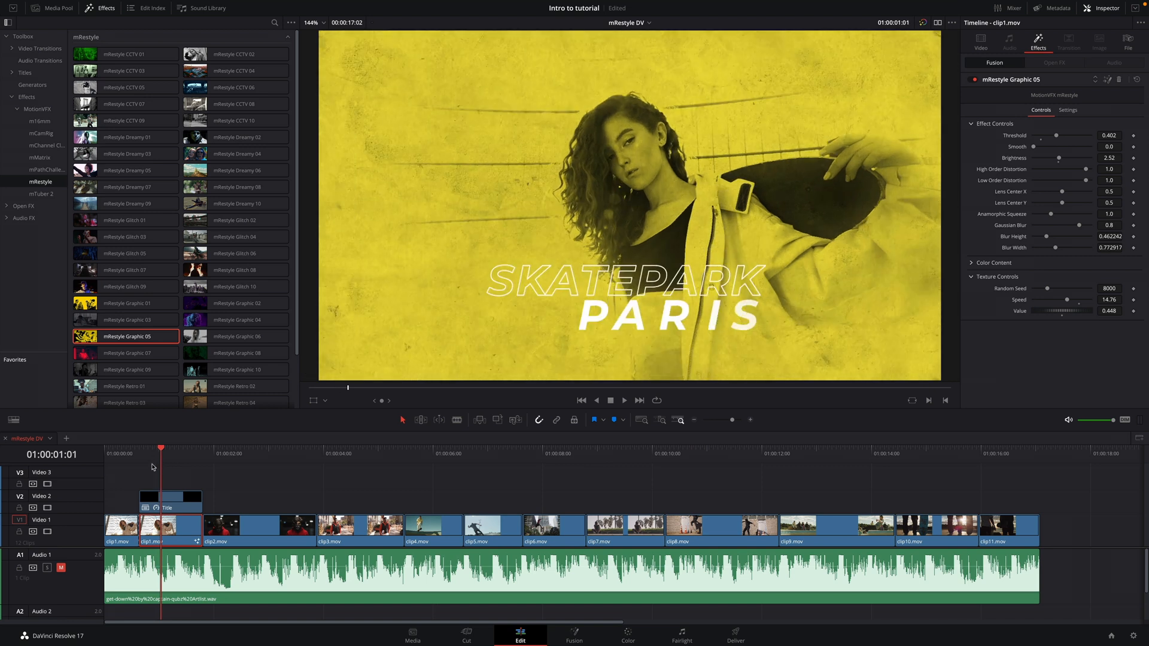
click(624, 401)
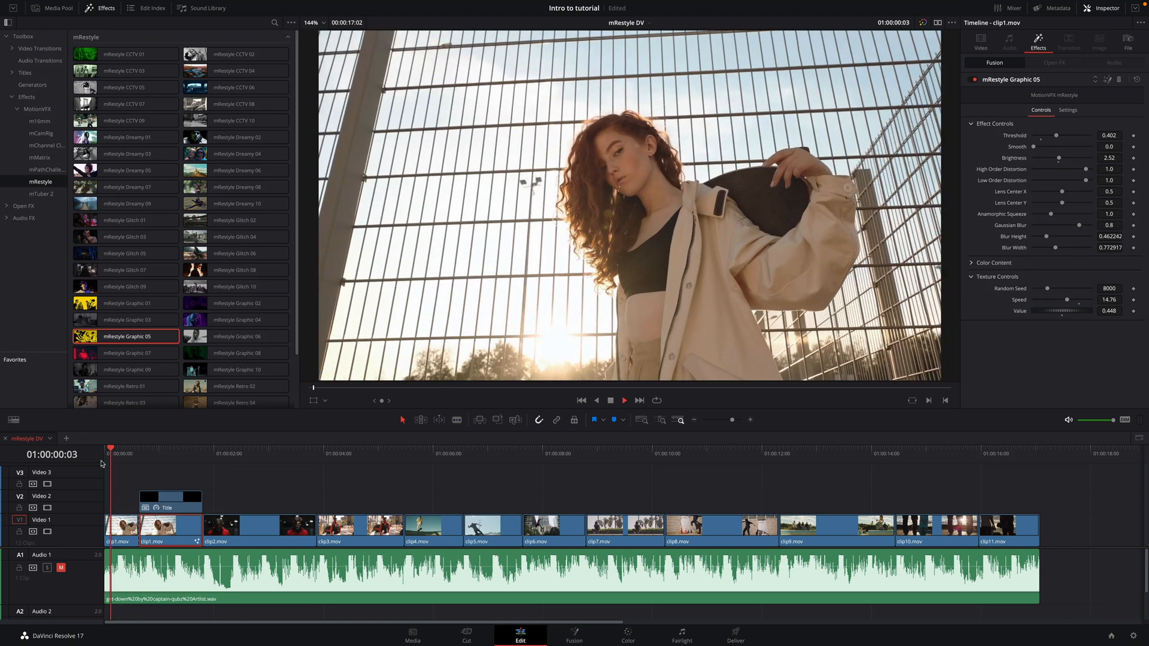
click(624, 401)
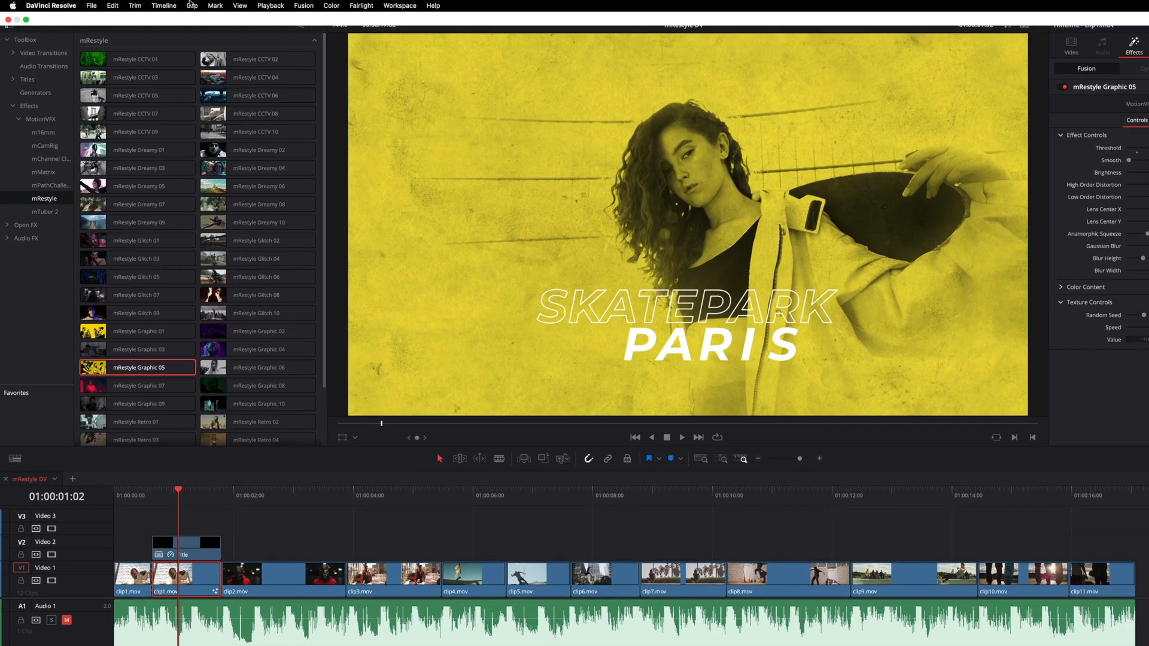
click(372, 8)
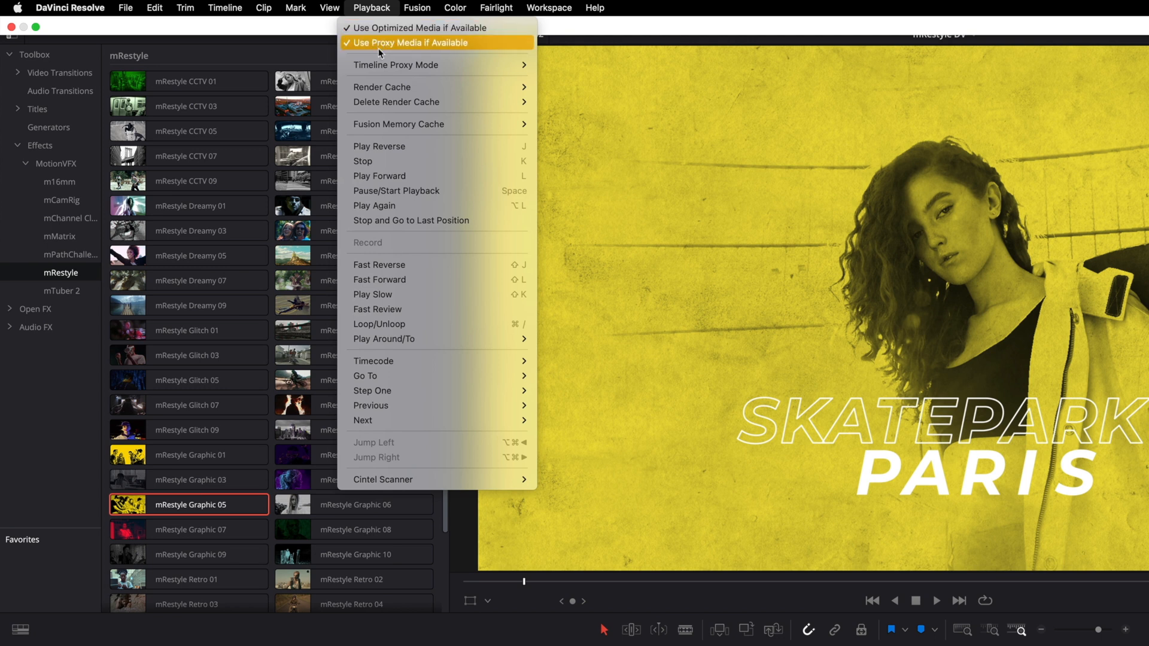
mouse_move(382, 87)
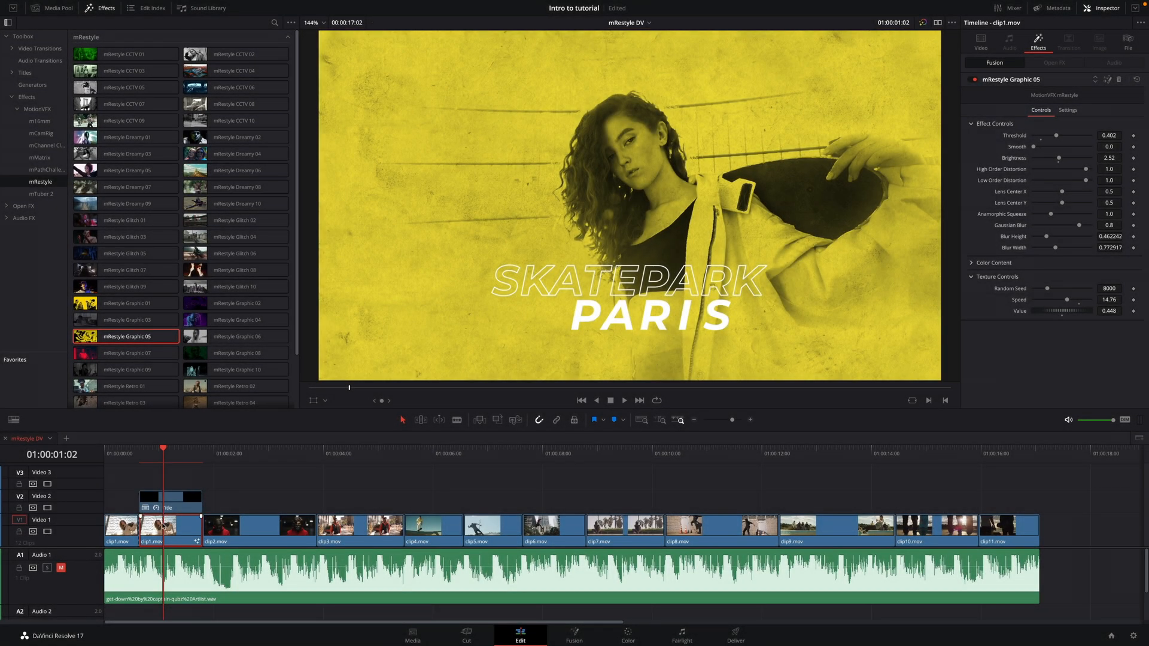
- Render-cache the styled piece's Fusion effect, check playback, lower texture Random Seed to about 4130
right_click(152, 529)
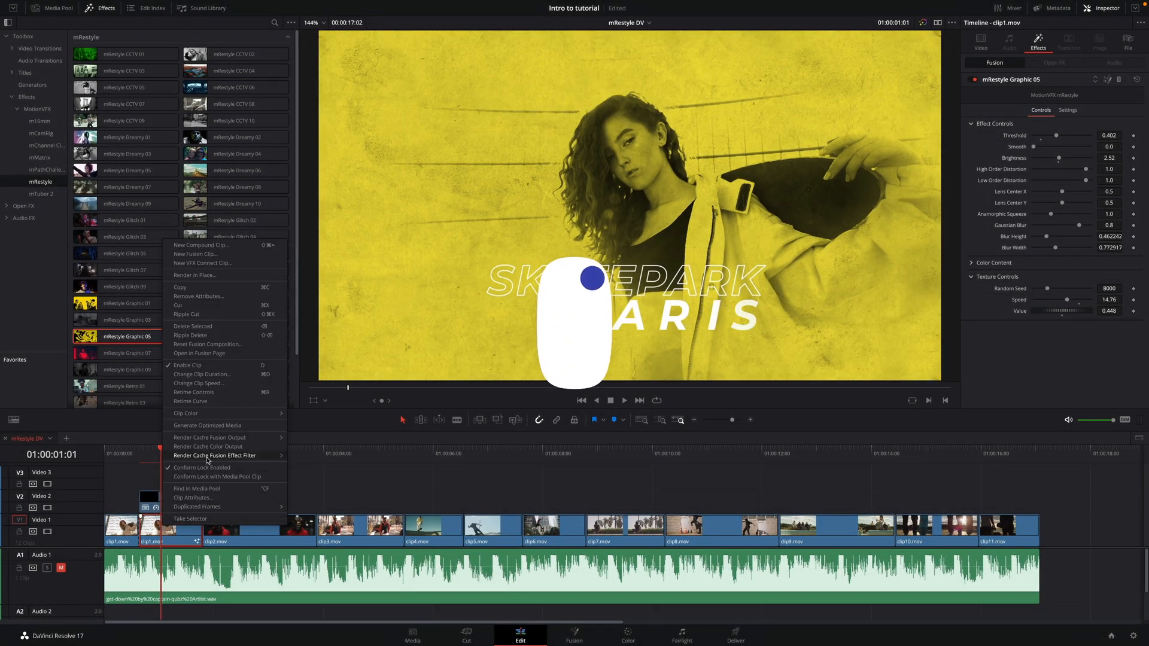
mouse_move(215, 455)
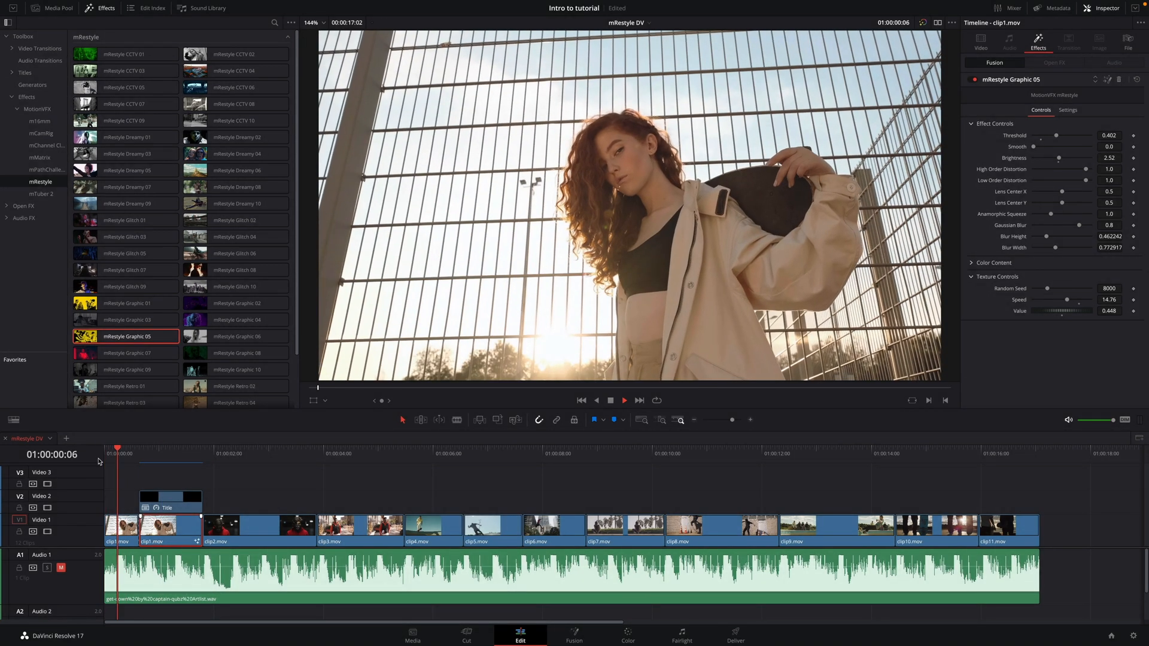
click(228, 453)
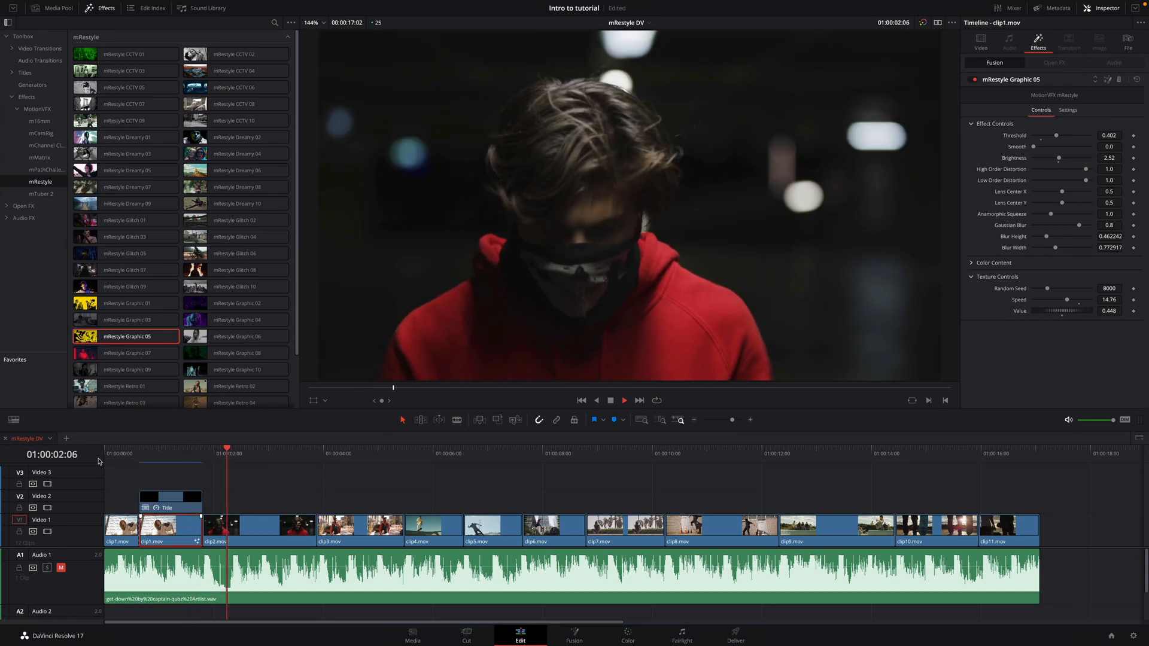
click(167, 462)
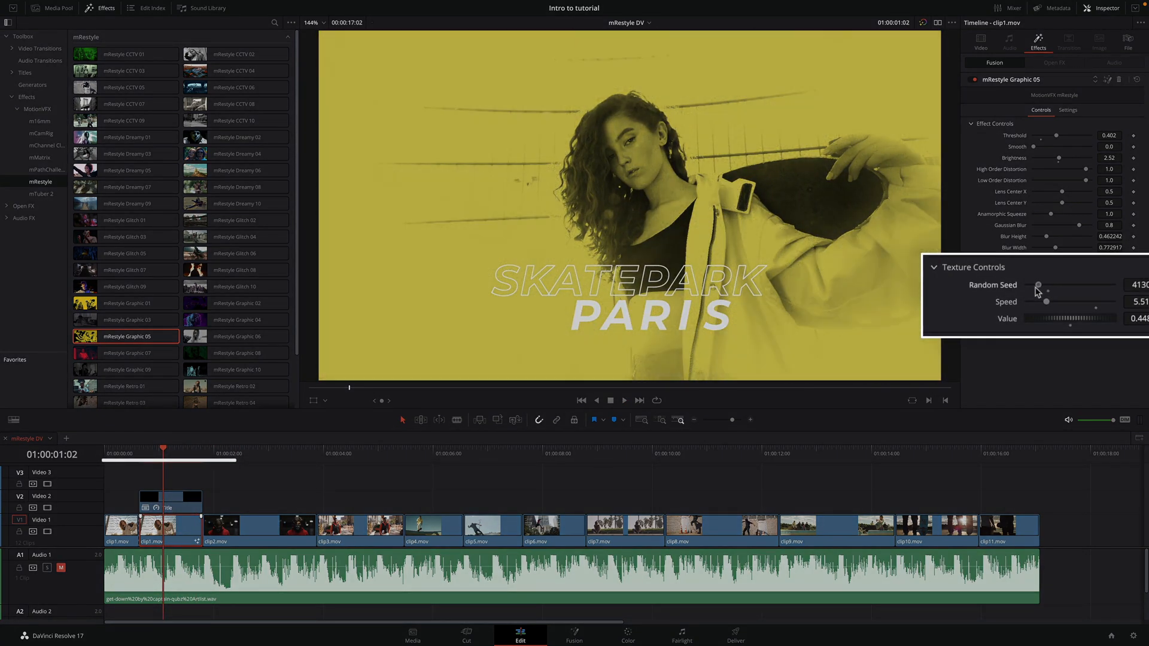
drag(1037, 285, 1026, 285)
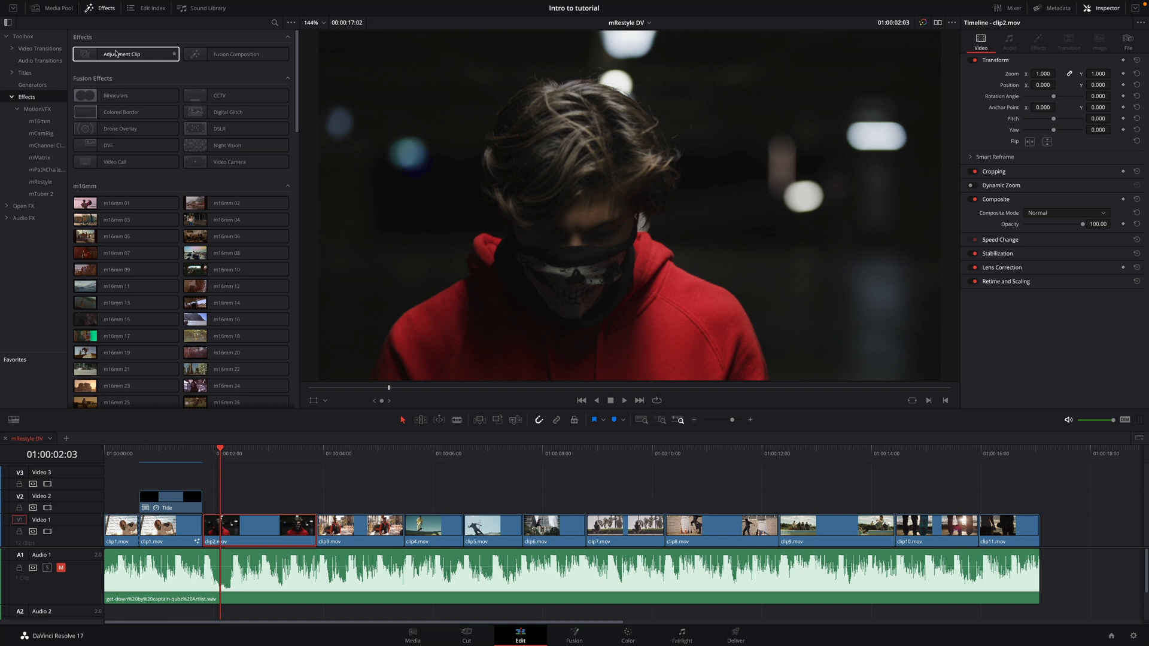
mouse_move(172, 54)
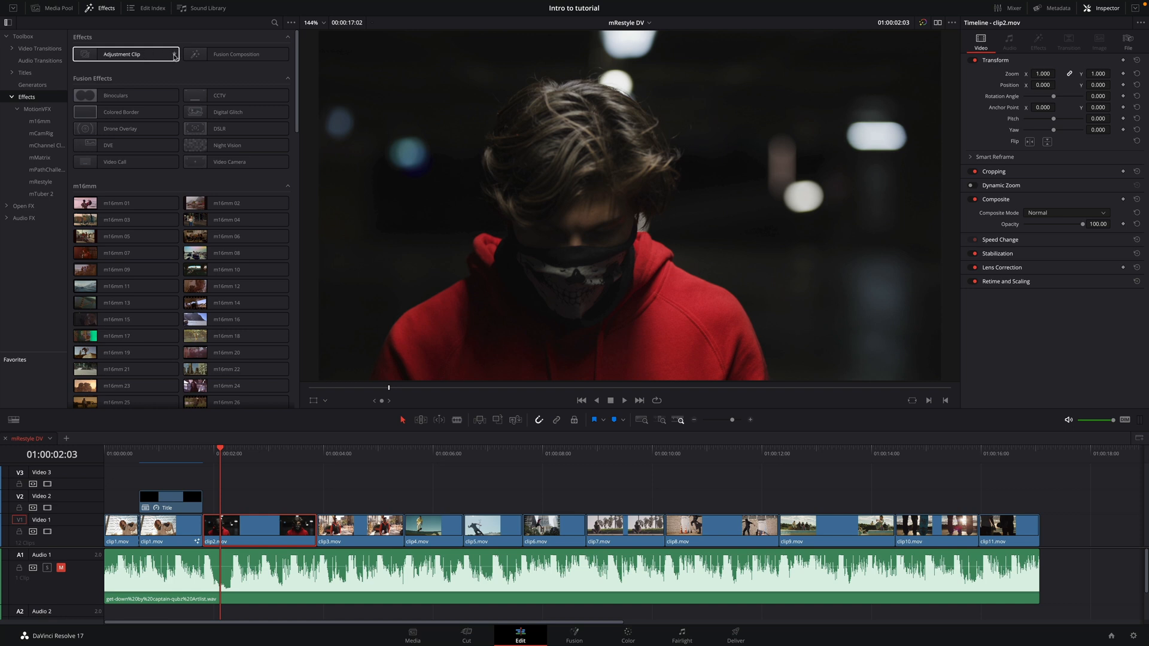
- Browse the MotionVFX mRestyle looks, then bring up the video transitions list
click(174, 54)
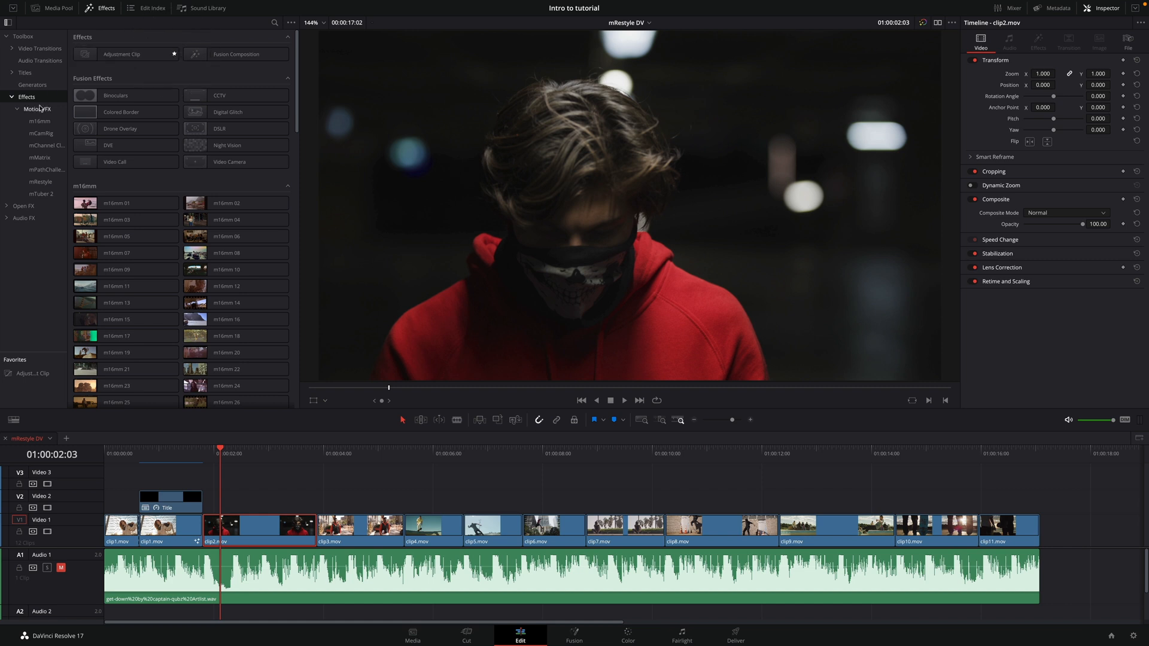
click(40, 181)
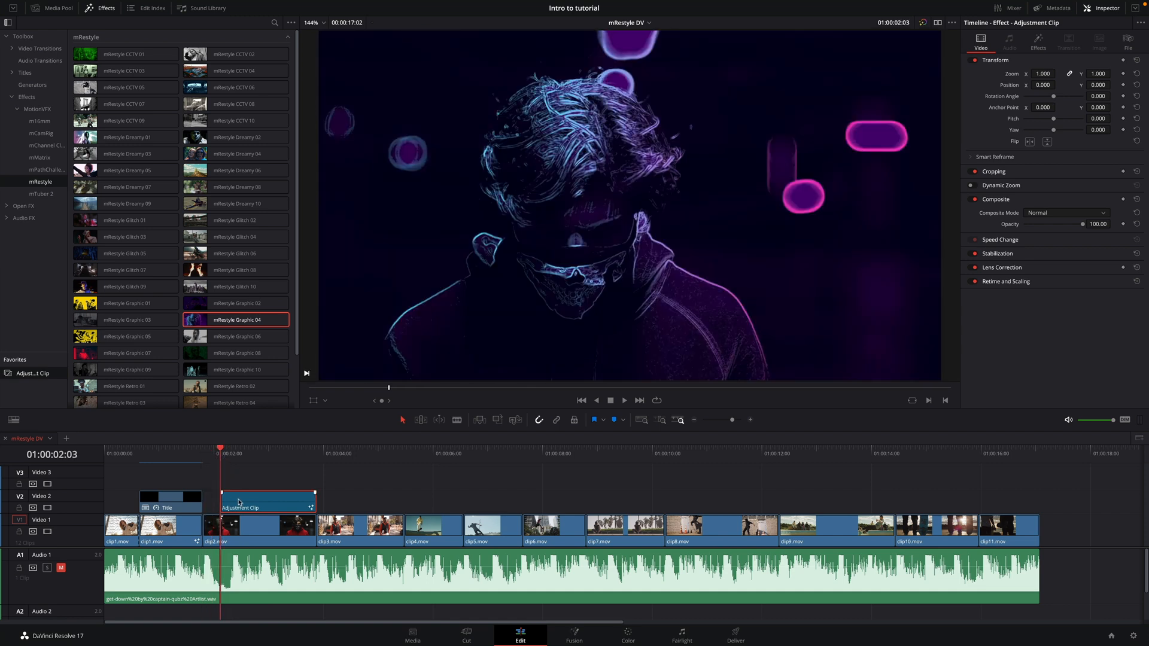
click(35, 48)
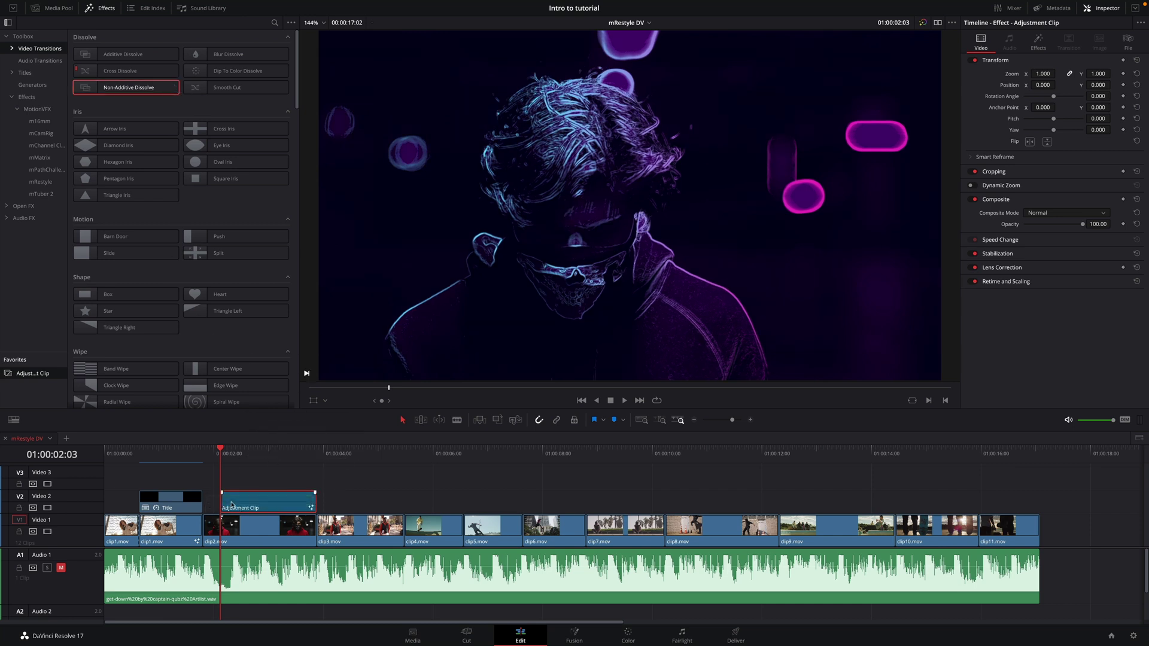
- Convert the adjustment clip into Compound Clip 1 and add a Non-Additive Dissolve at its start
right_click(255, 504)
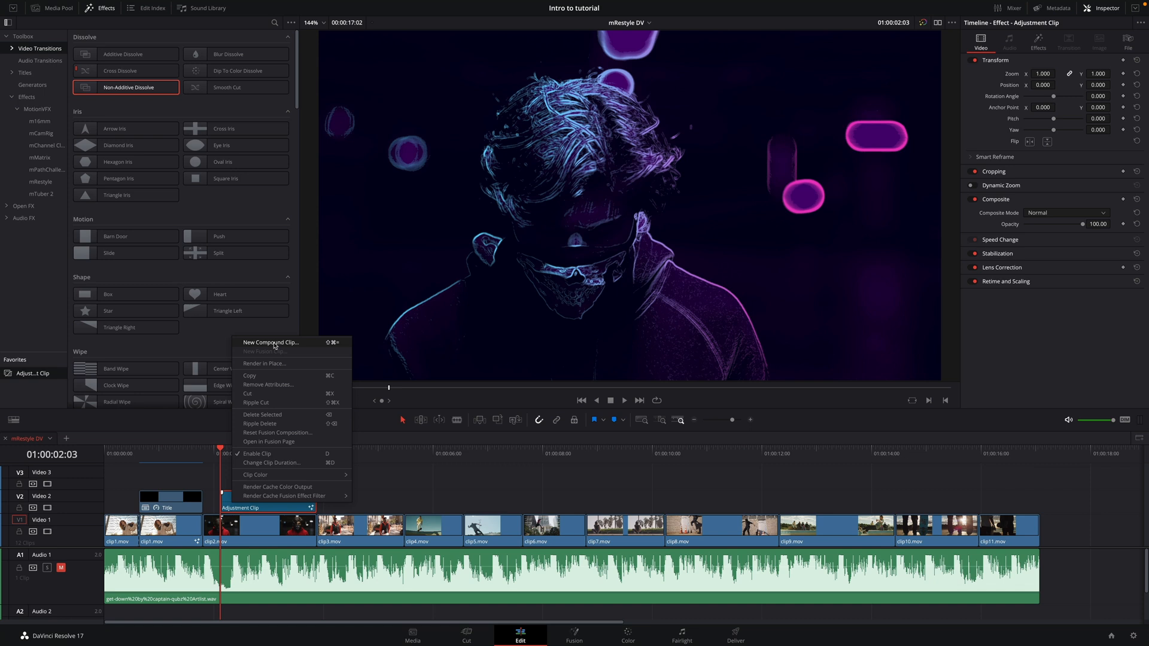
click(271, 343)
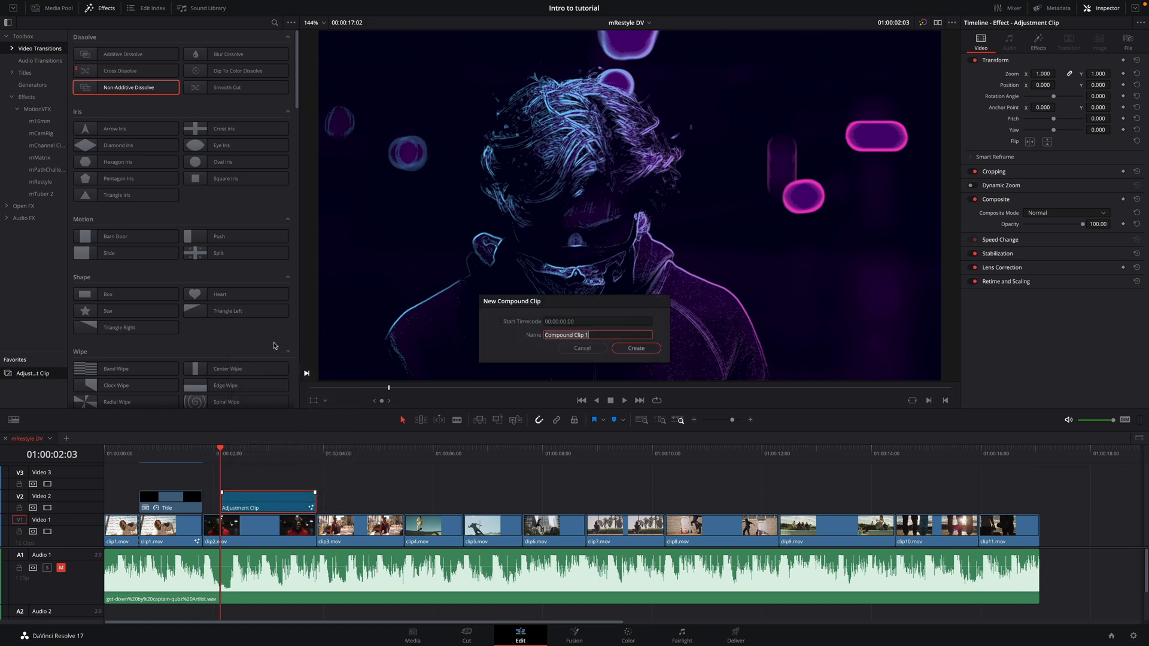
click(635, 348)
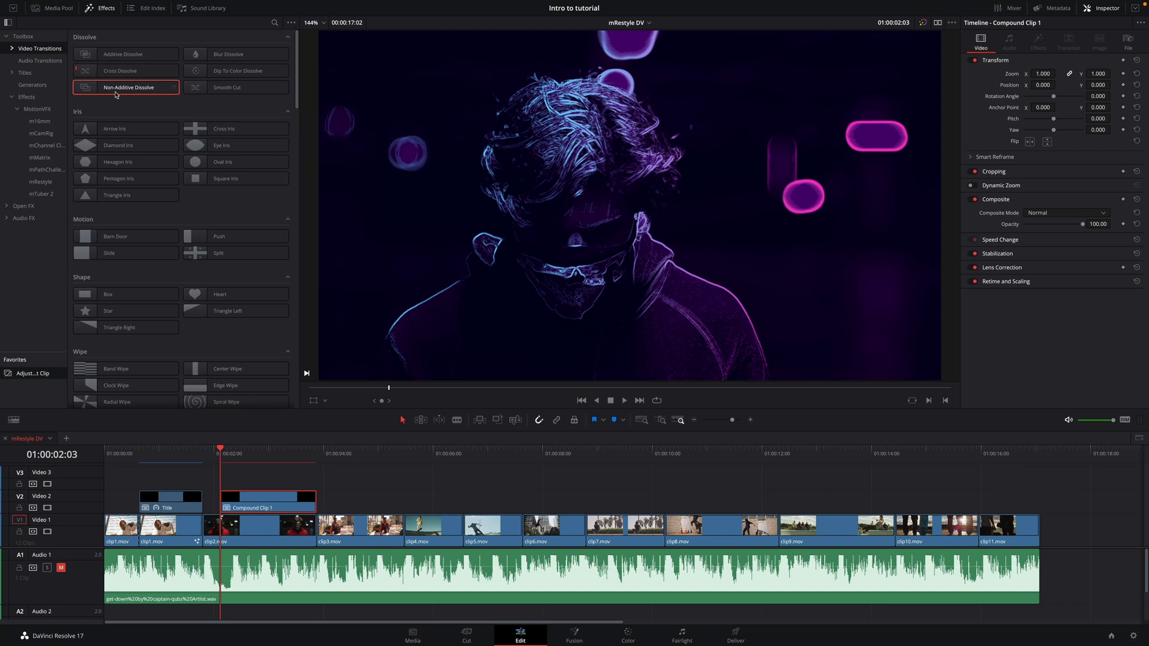
drag(125, 87, 262, 487)
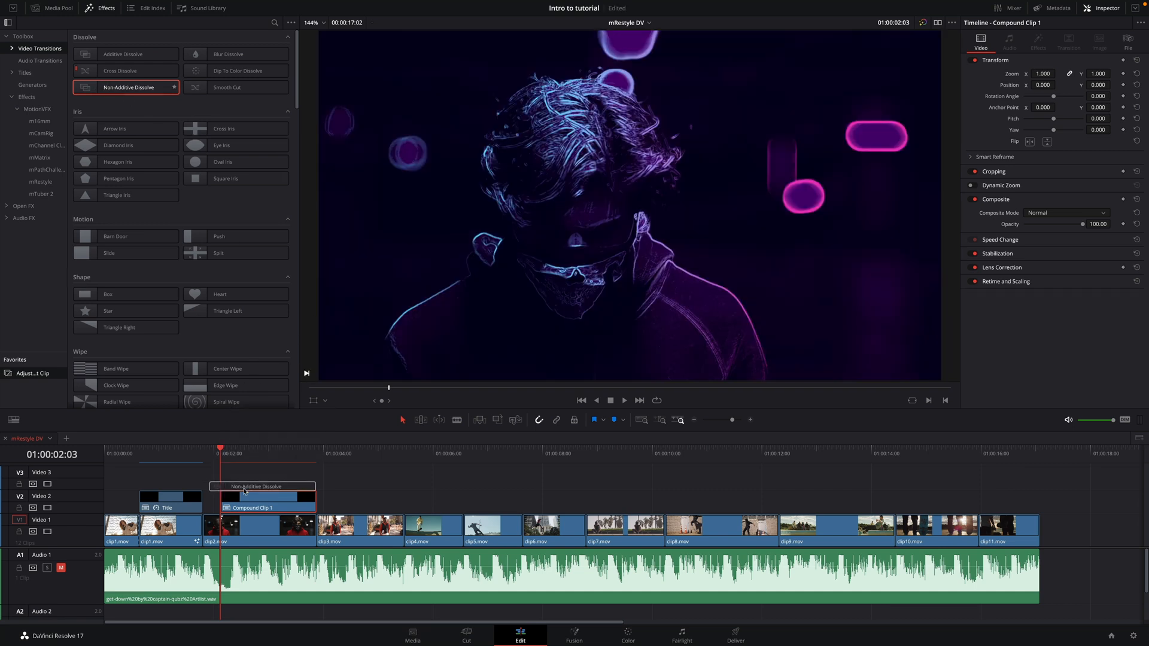
click(270, 496)
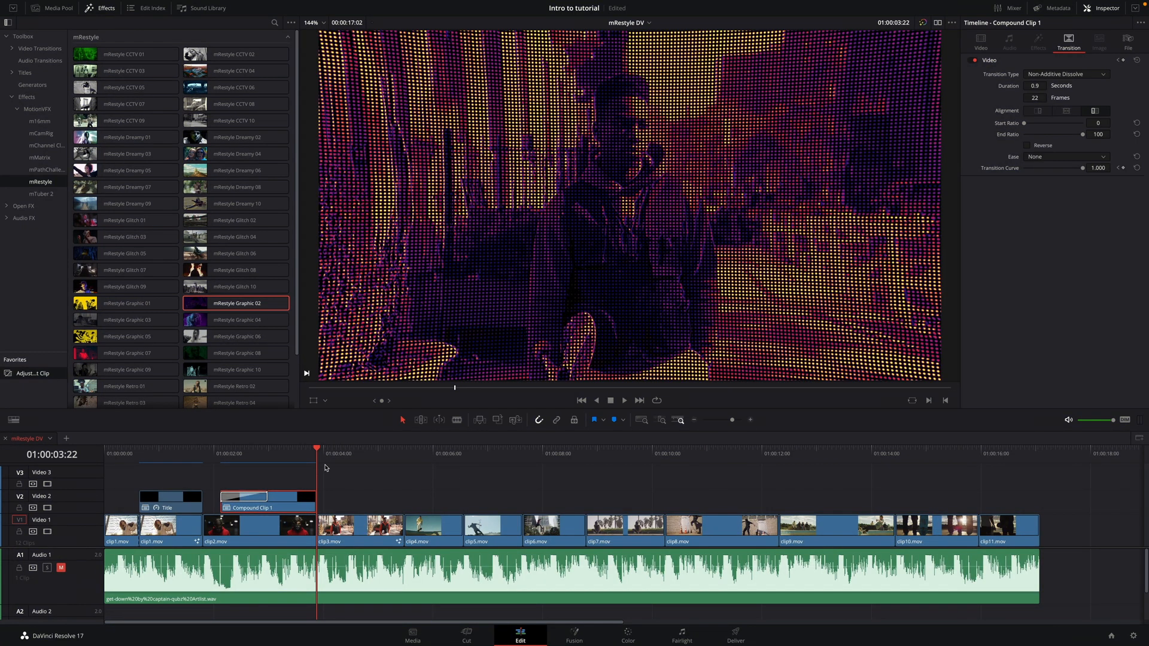
- Preview clip3's Graphic 02 dotted look, select clip3 and adjust its effect settings
click(361, 464)
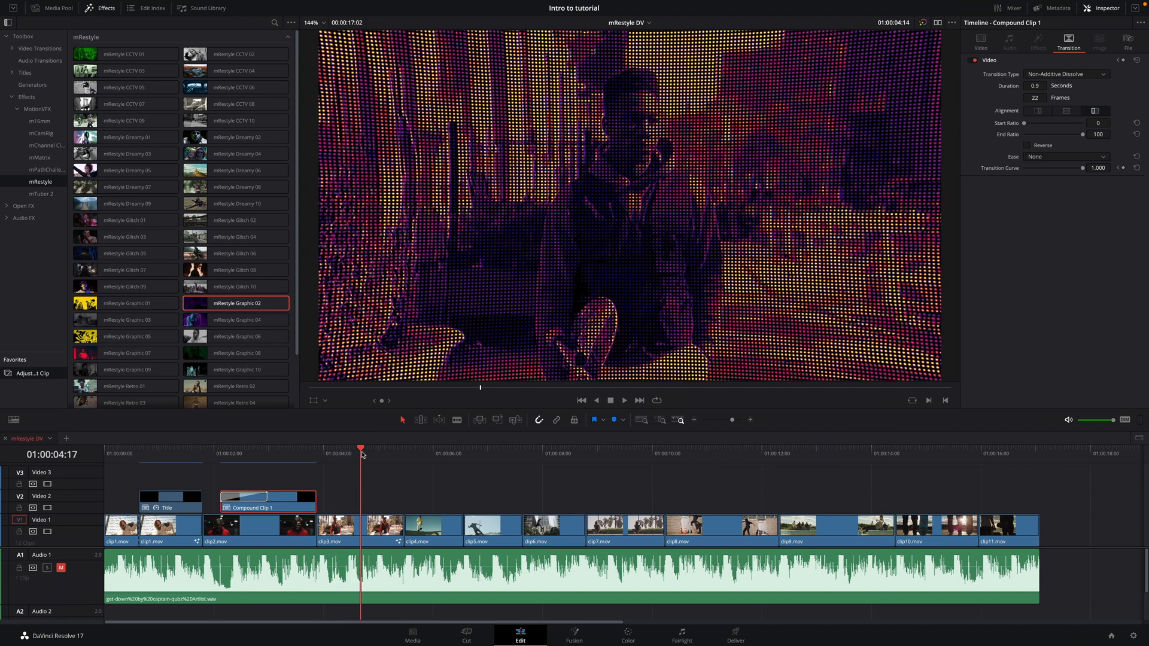
drag(360, 447, 316, 448)
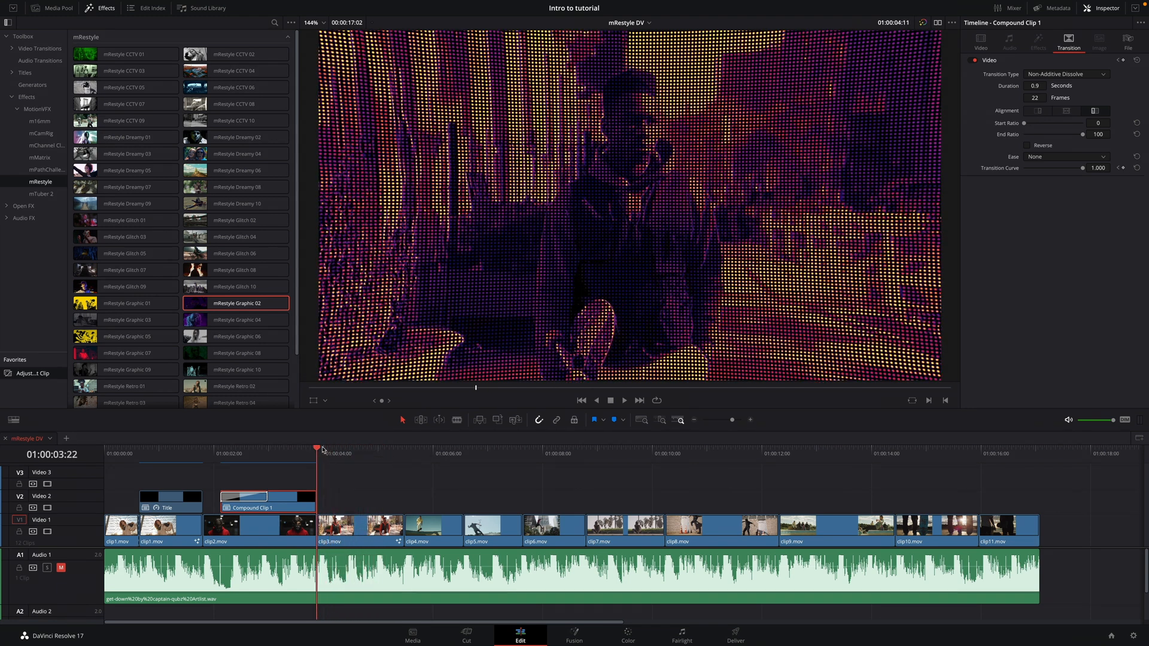
click(359, 527)
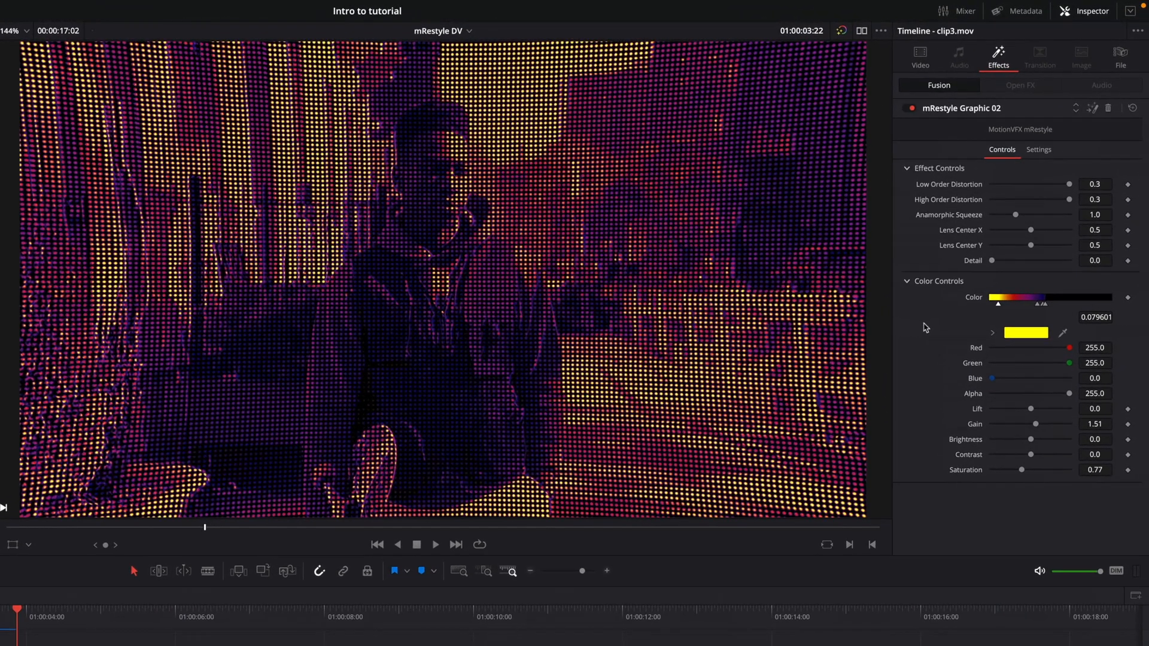
mouse_move(949, 246)
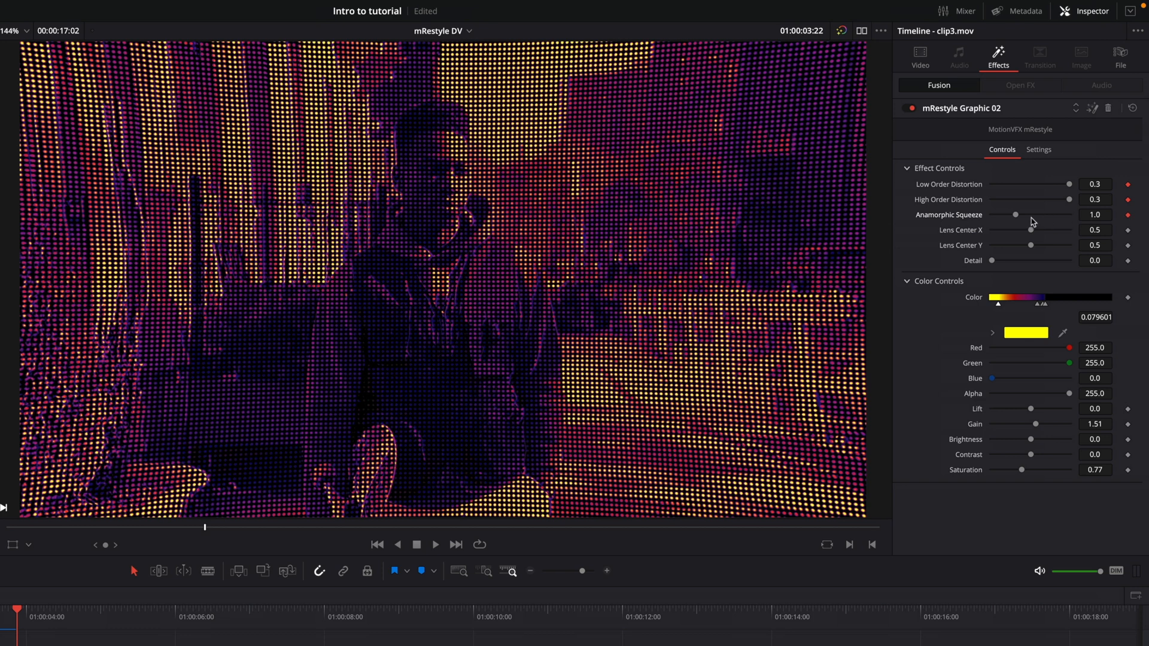
drag(1015, 214, 991, 215)
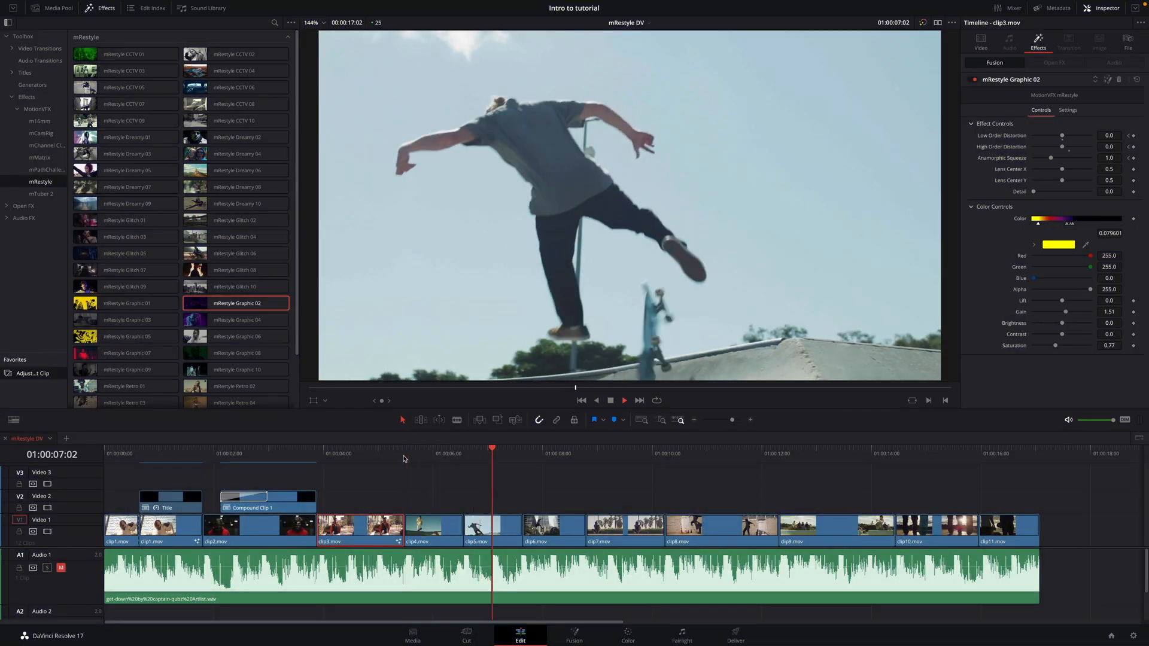
- Set Dreamy 08 Bulge Scale to 10.0 and Saturation to 1.44 on the adjustment clip
click(405, 453)
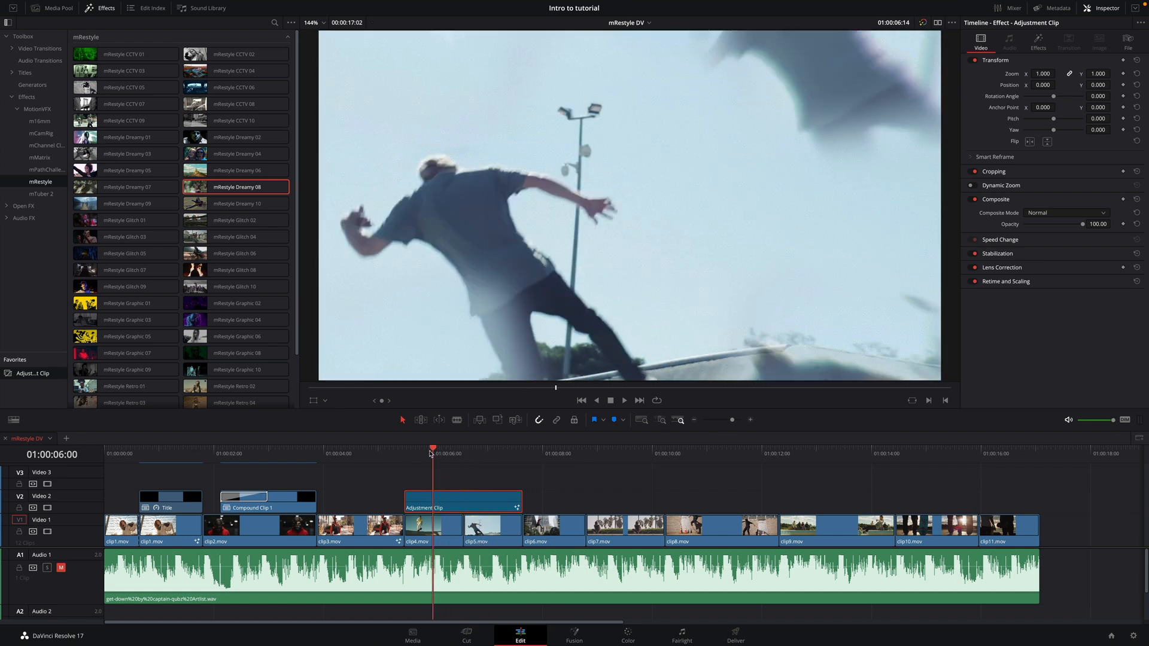
click(1038, 47)
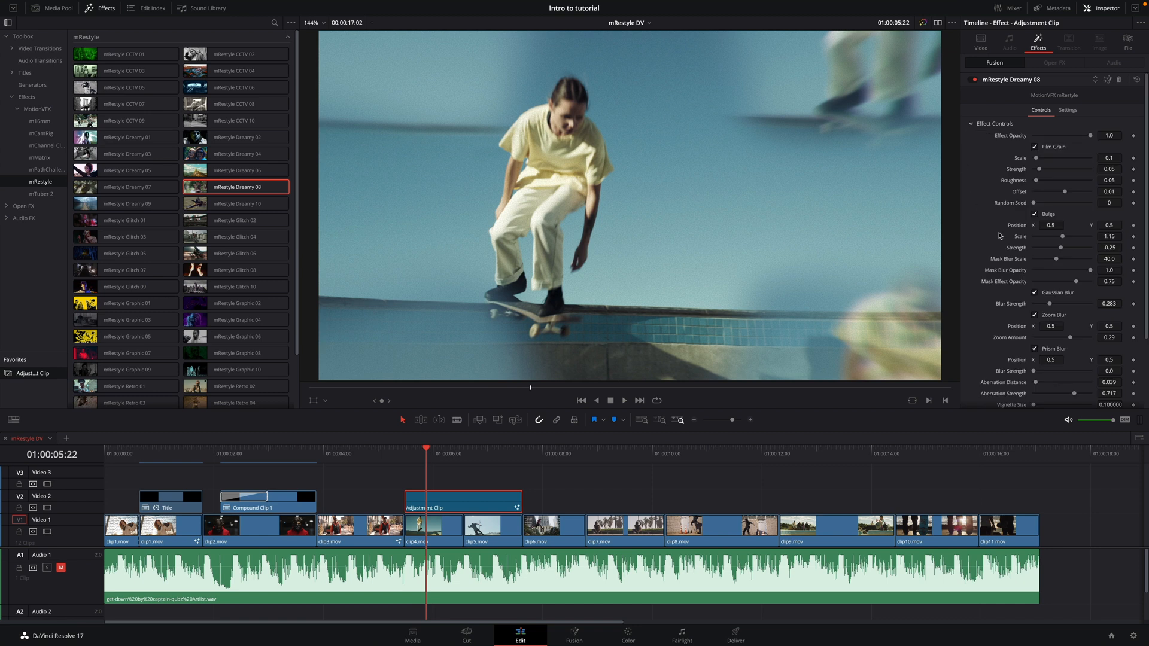
drag(1058, 236, 1066, 240)
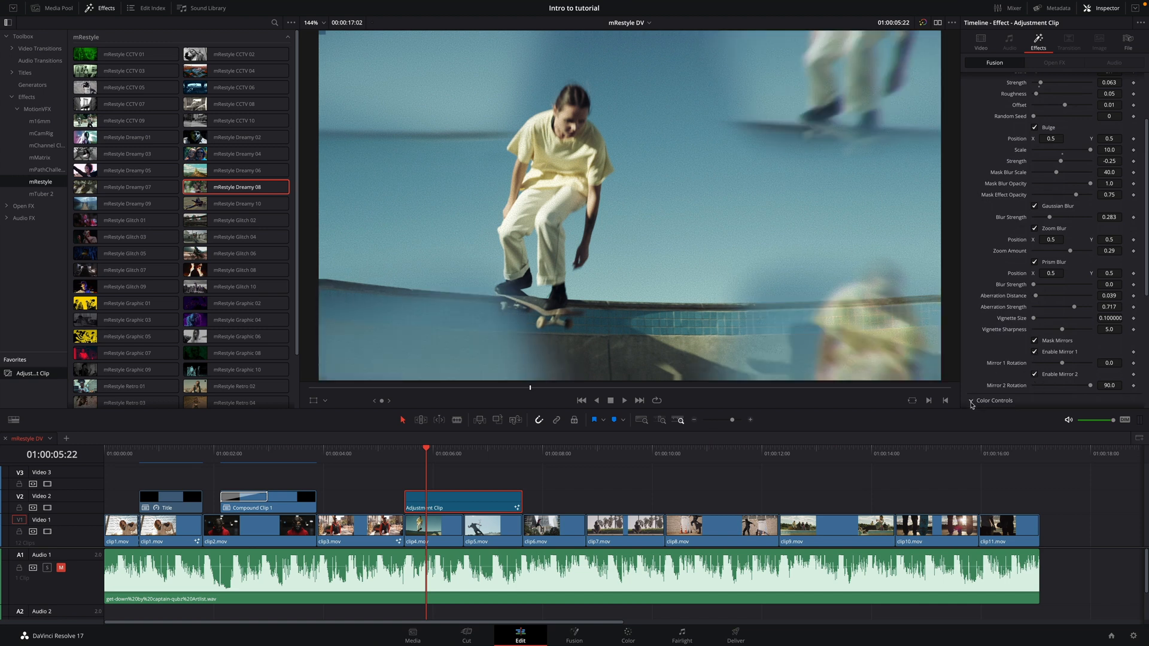
click(971, 400)
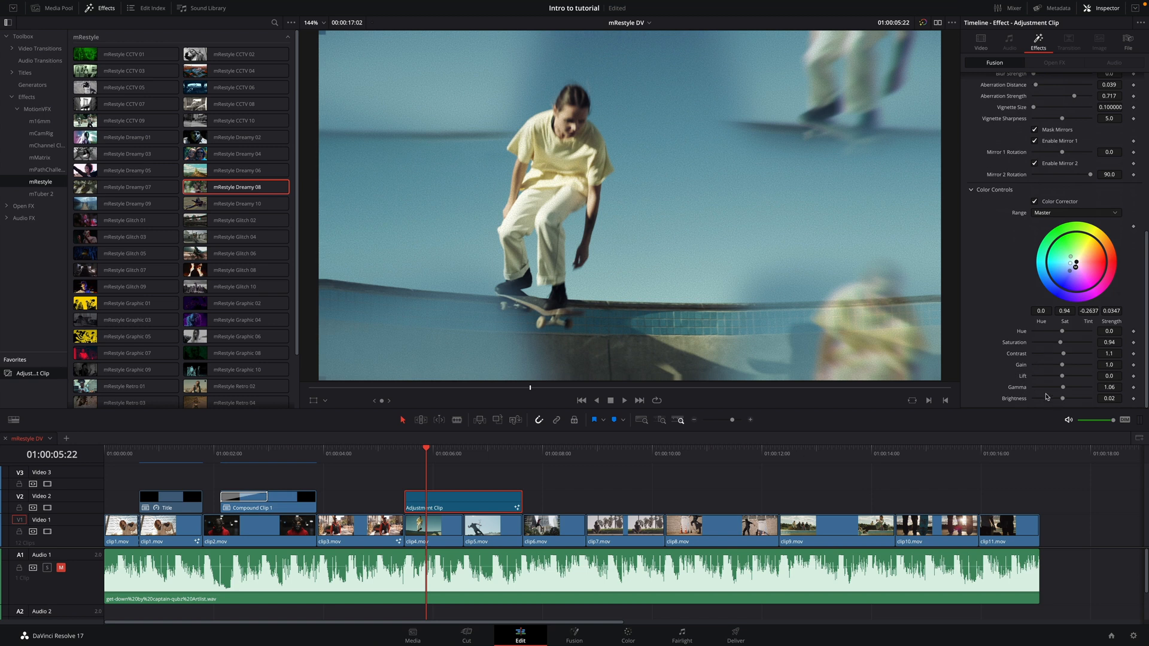
drag(1073, 342, 1067, 342)
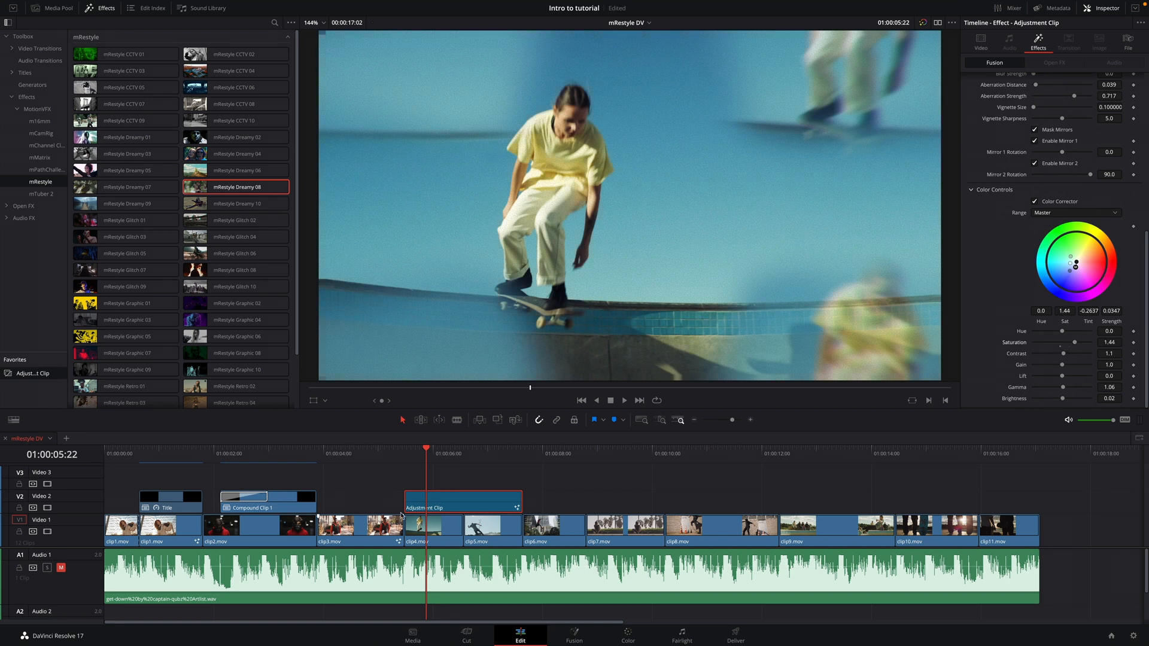
click(463, 458)
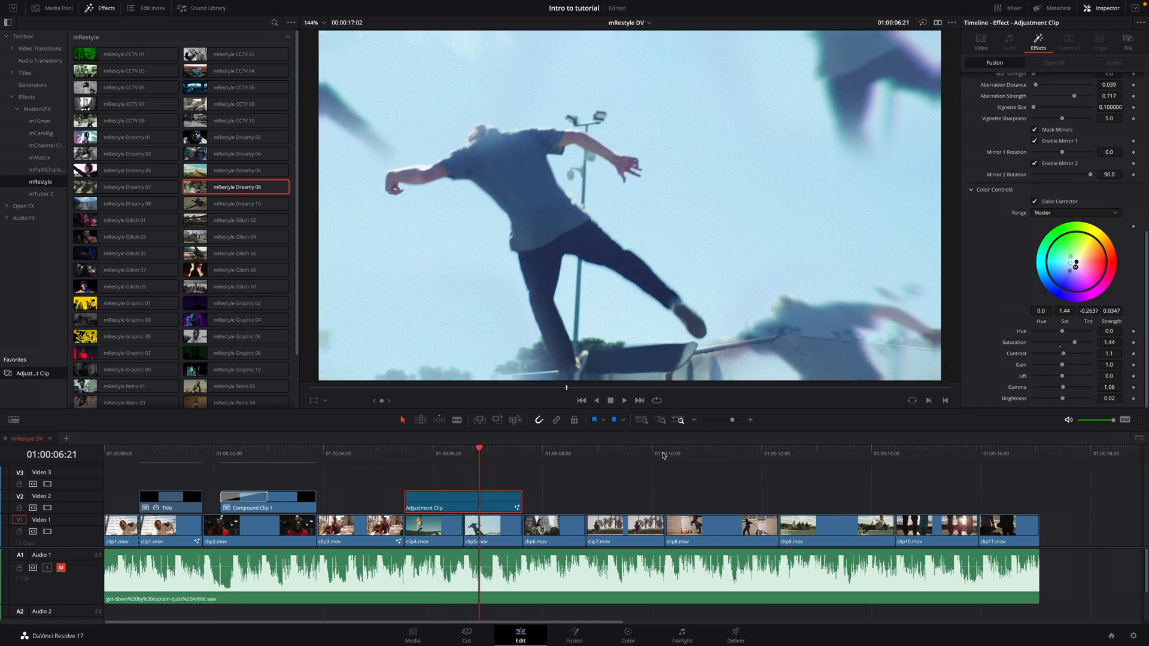
- Stretch the new adjustment clip across clip7 and clip8, then preview the red comic look
click(707, 455)
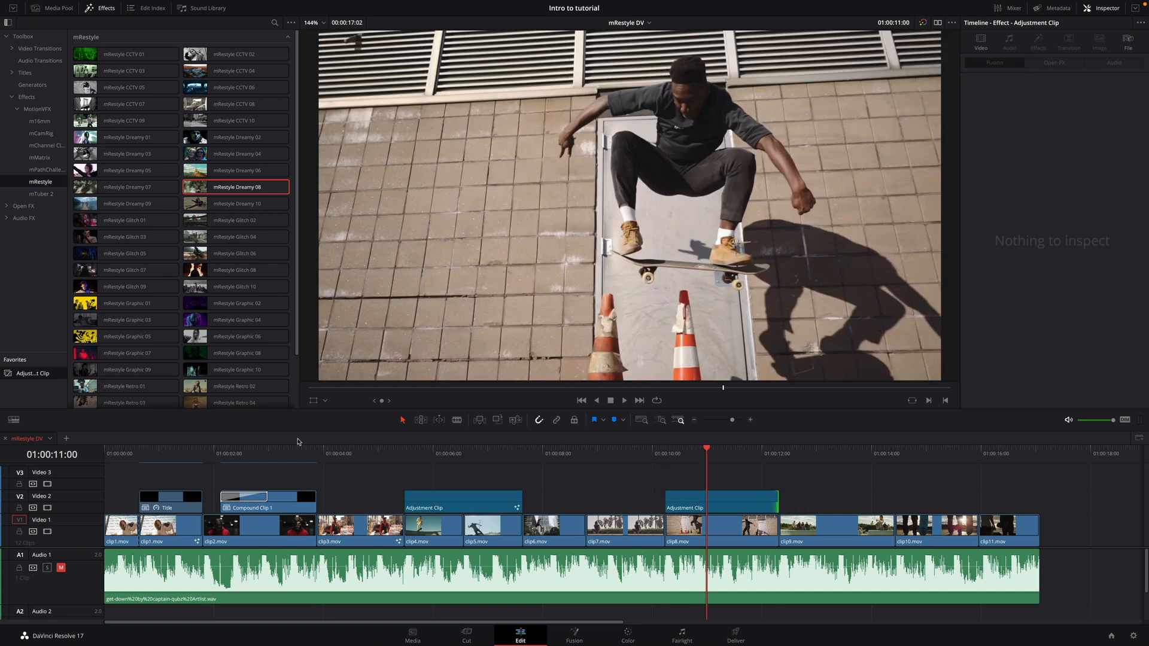
drag(127, 353, 722, 473)
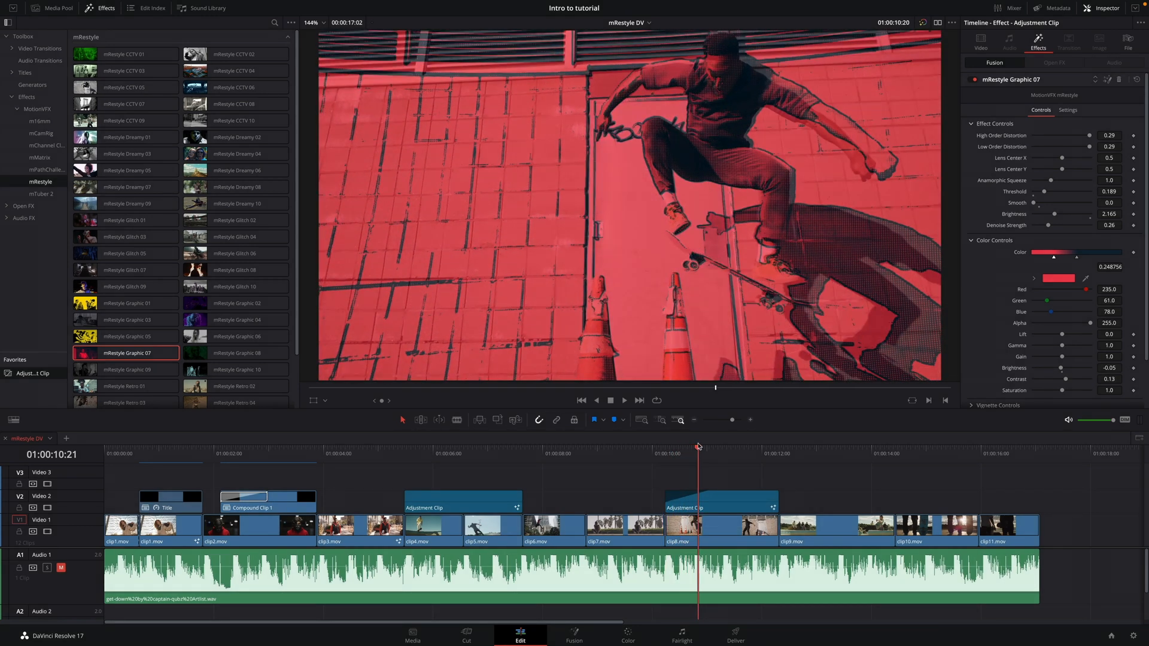
click(736, 446)
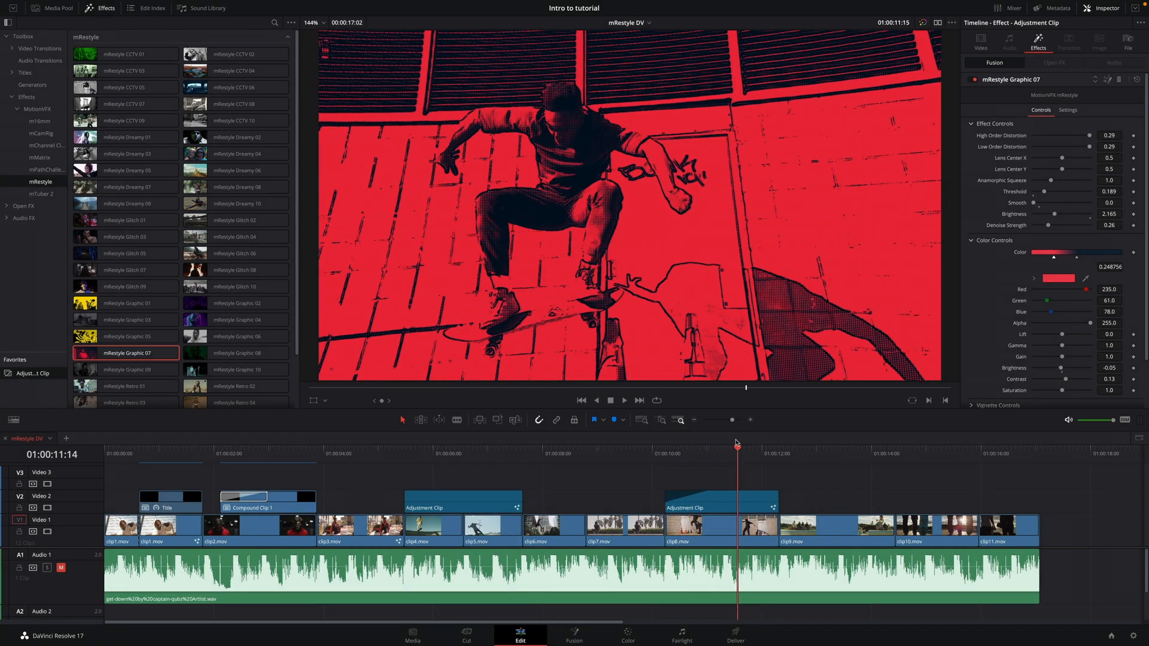
click(779, 452)
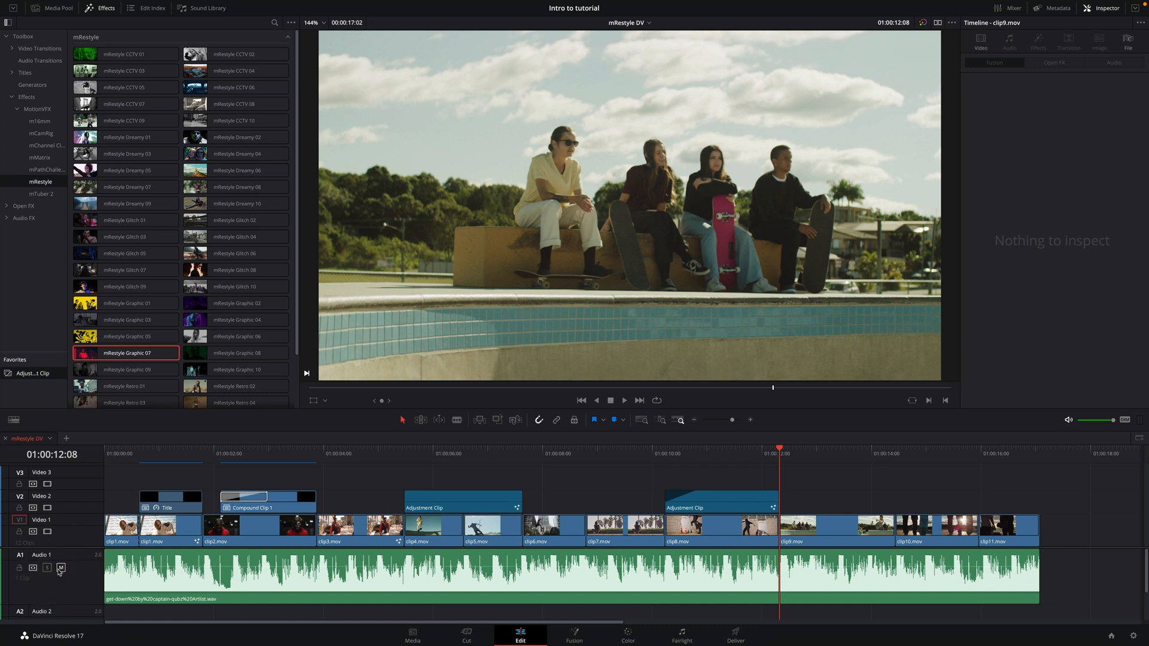
- Apply mRestyle Glitch 06 to the short adjustment clip near clip9's end
click(623, 400)
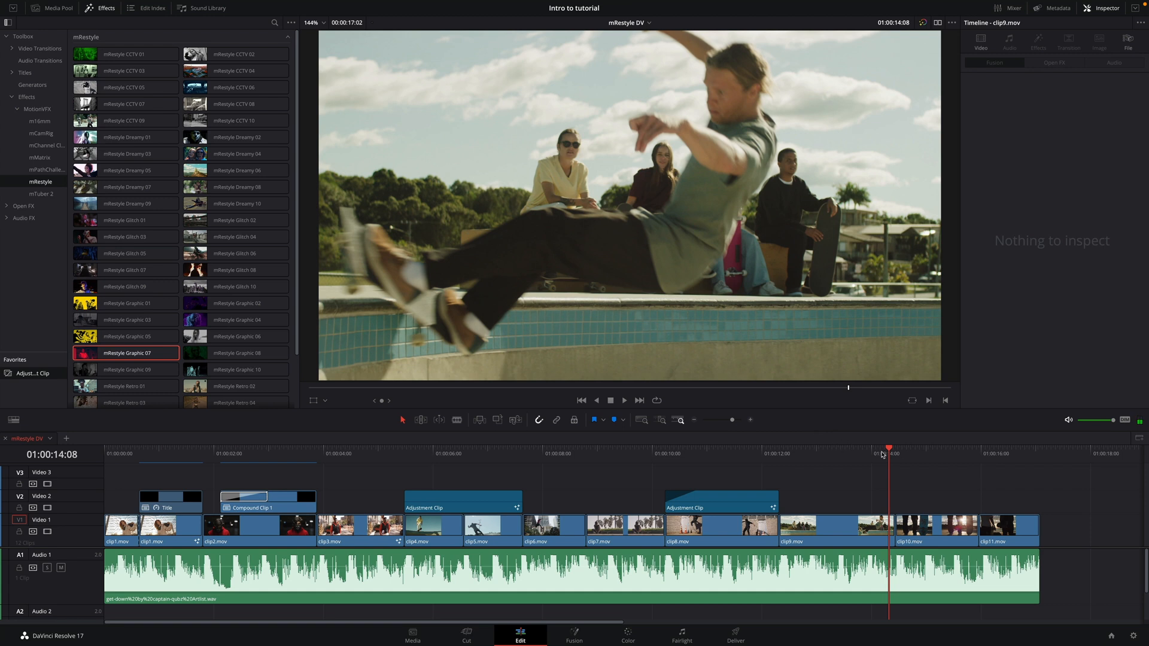
click(624, 400)
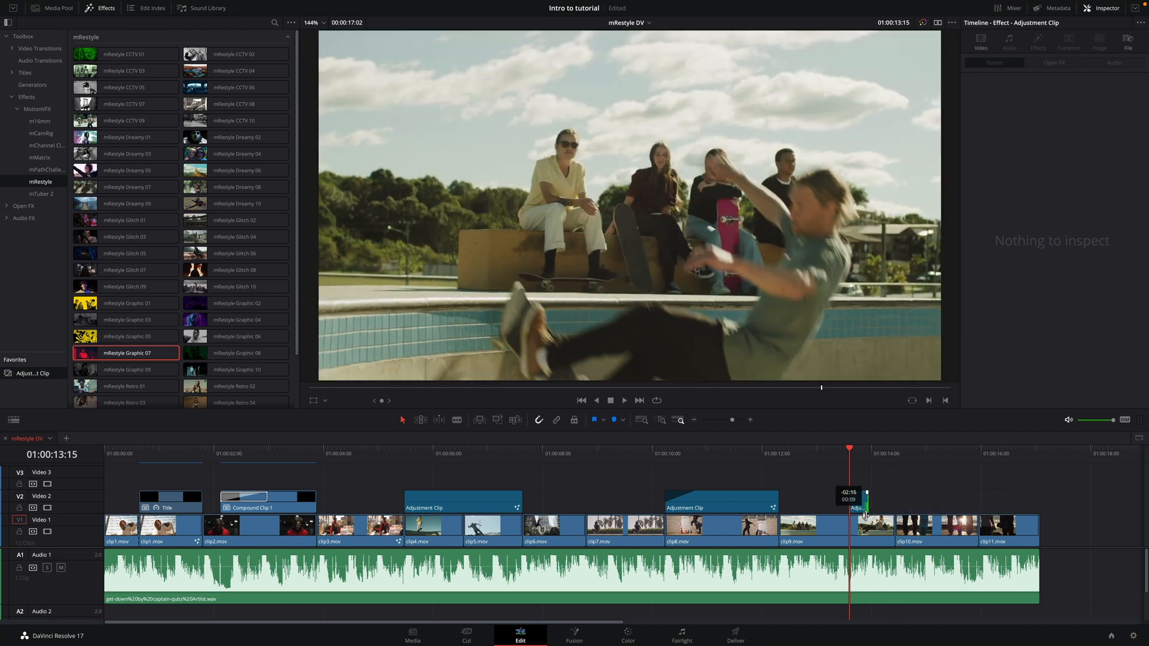
click(859, 506)
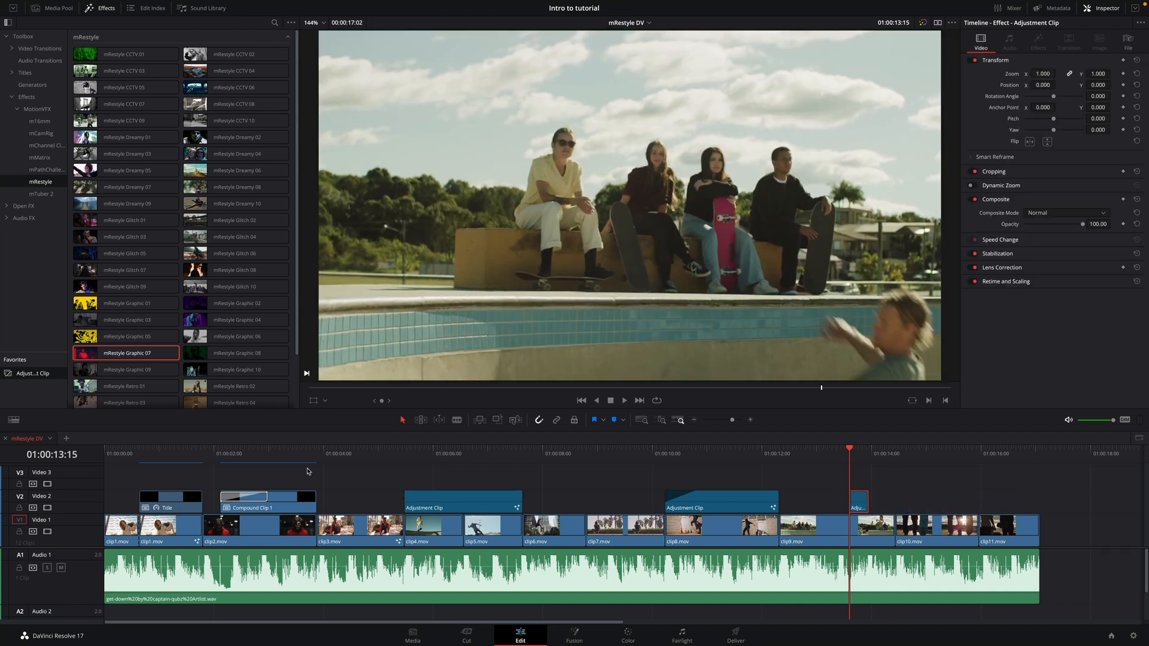
click(234, 253)
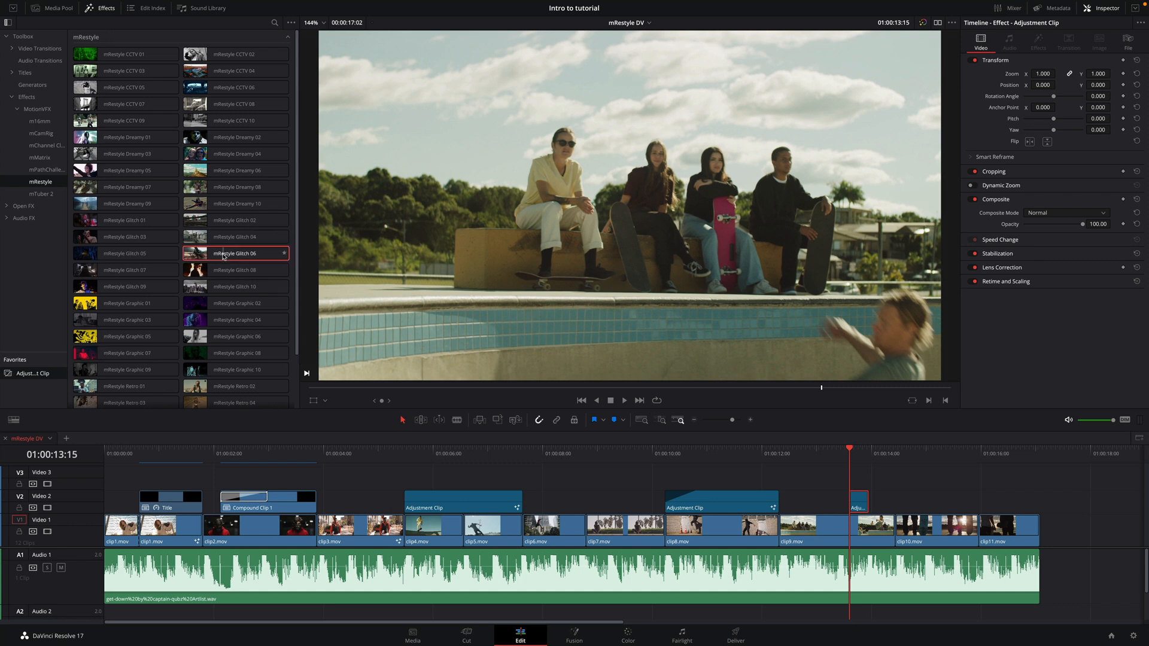
drag(235, 252, 857, 502)
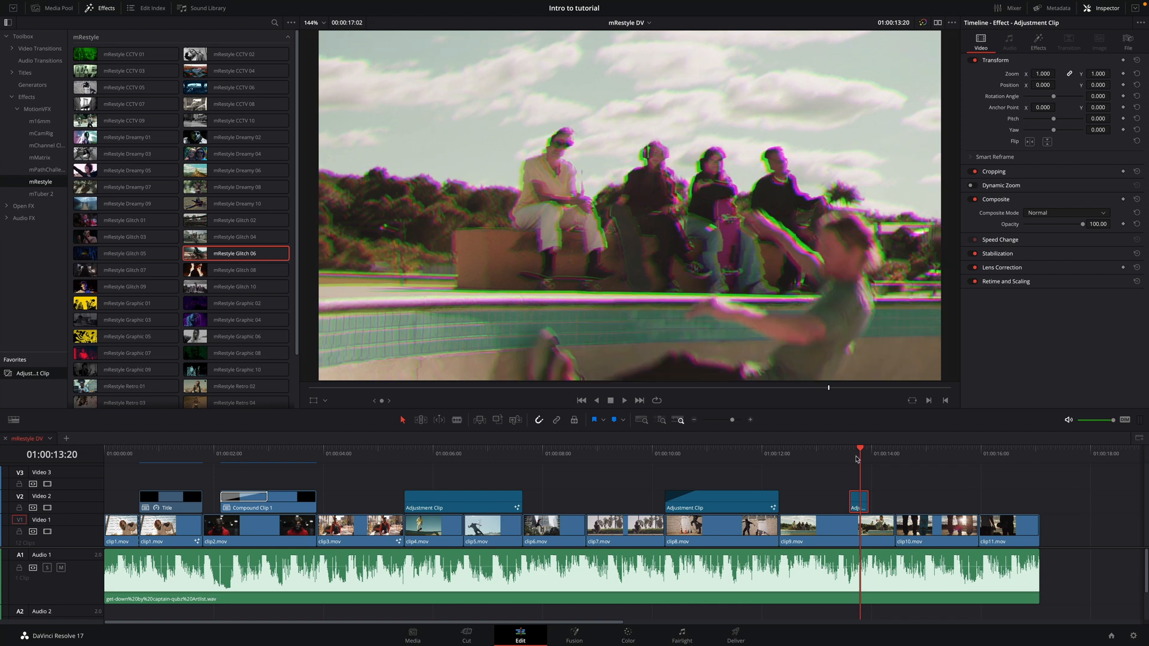
- Make the glitched clip a compound clip and rewind to clip9 to preview it
right_click(858, 507)
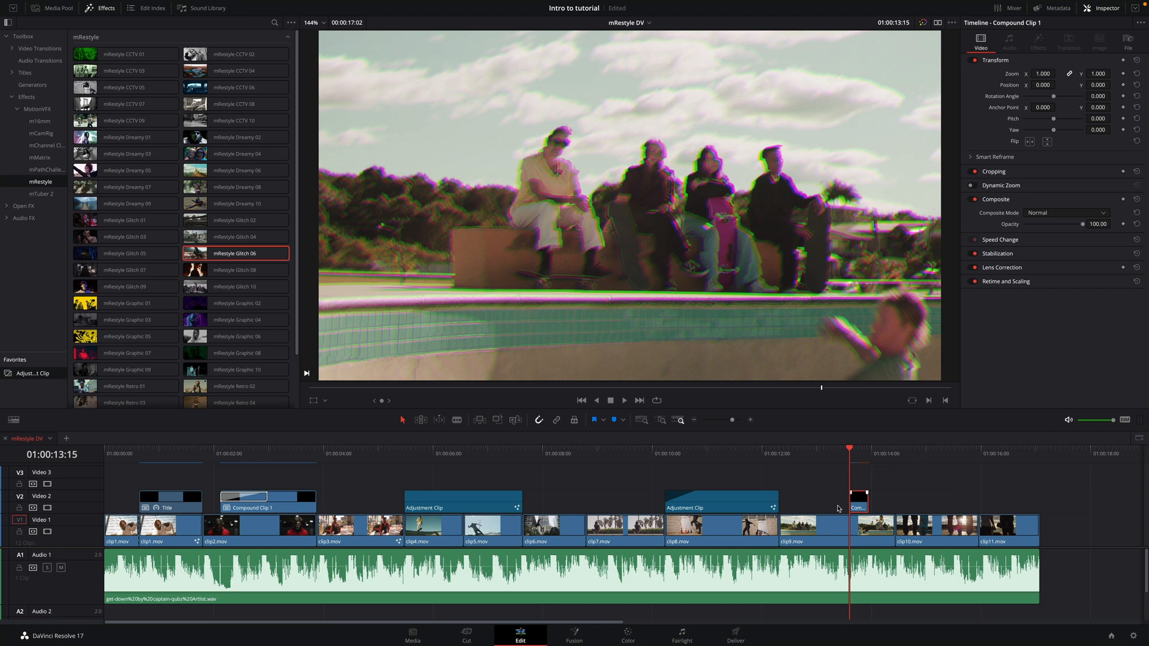
click(779, 455)
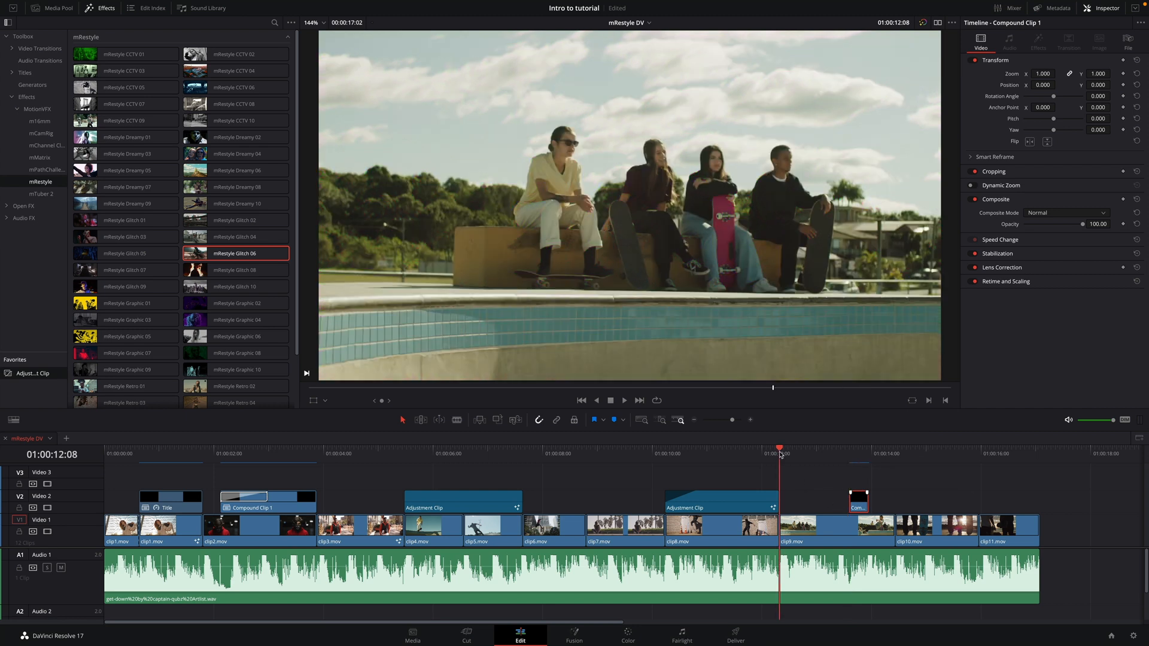
click(624, 400)
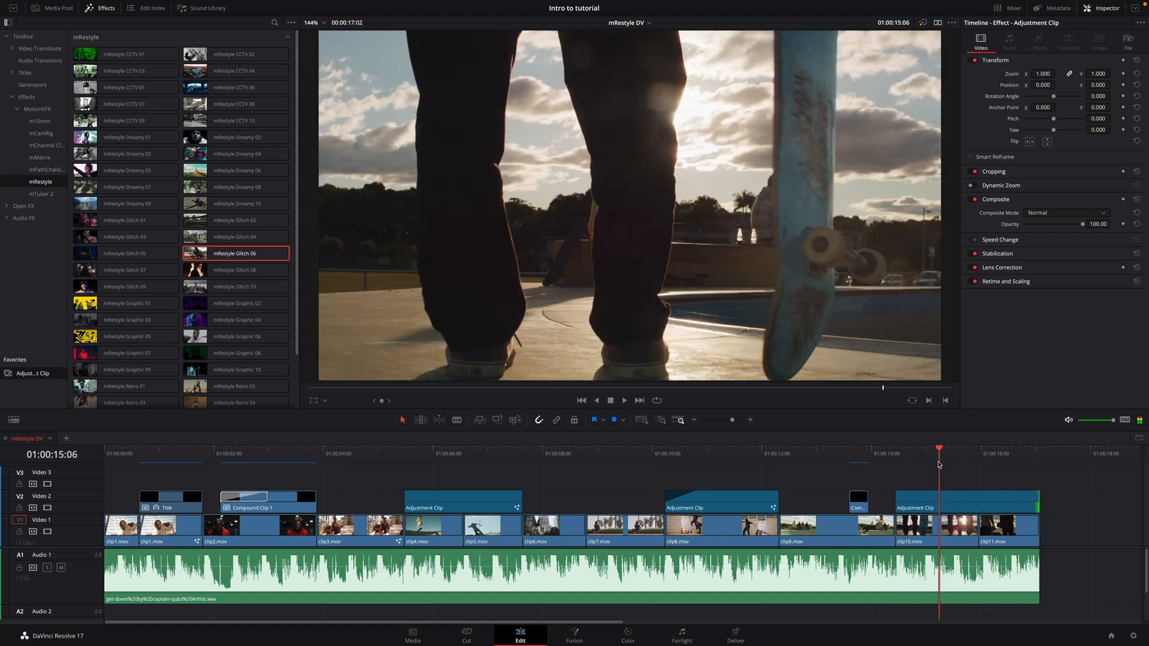
- Scroll the mRestyle effects list down to reveal more Retro presets
scroll(down, 3)
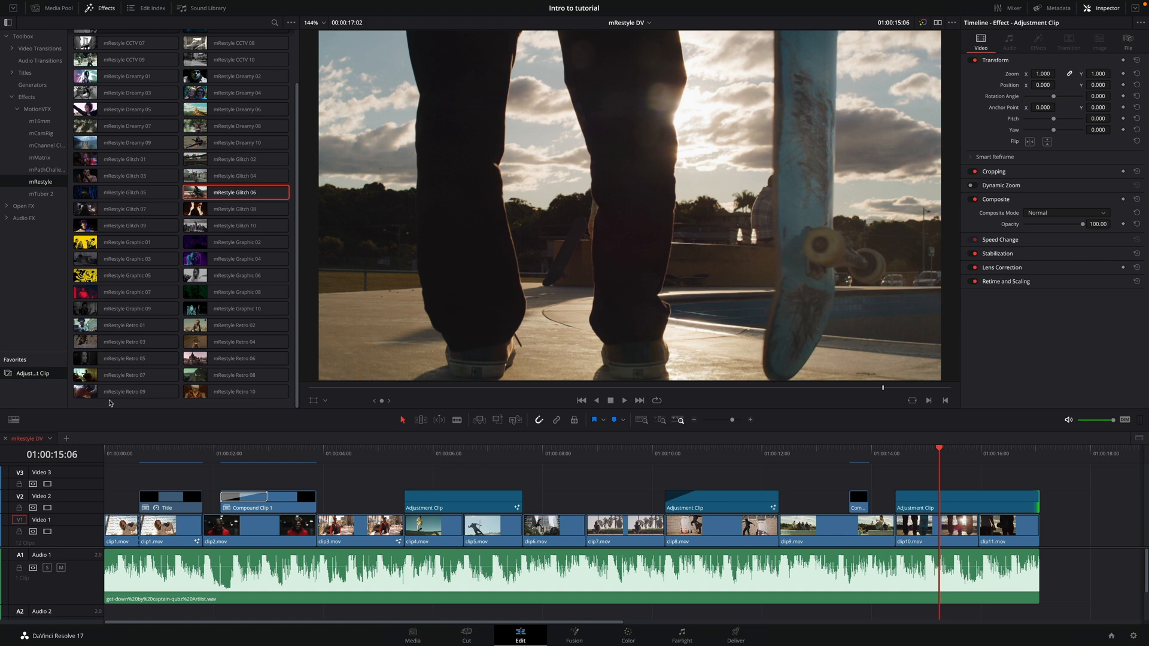